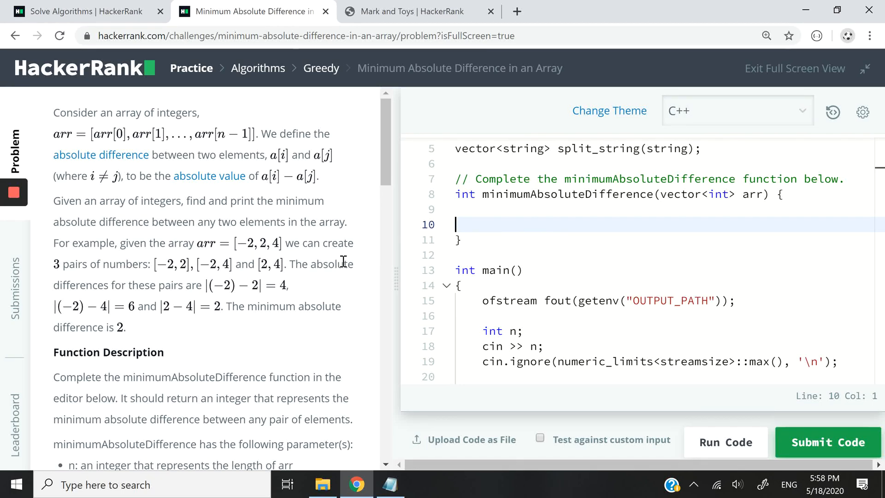
pyautogui.moveTo(573, 85)
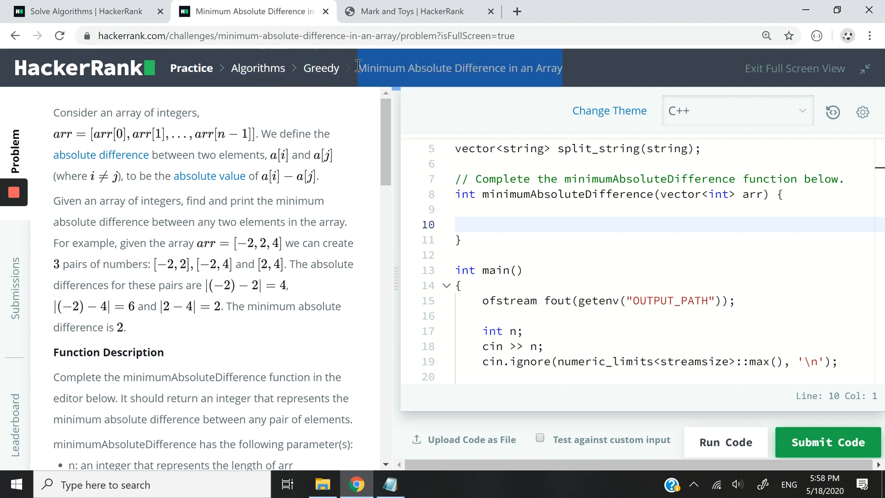
pyautogui.moveTo(270, 250)
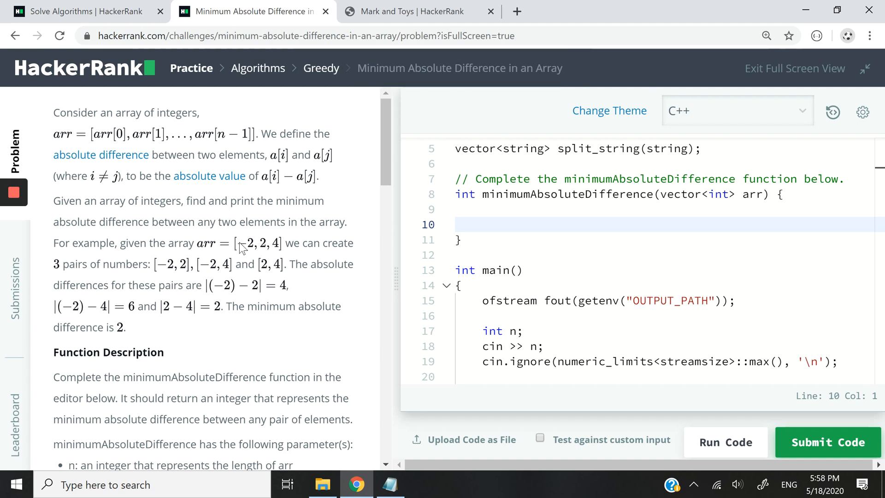
pyautogui.moveTo(298, 243)
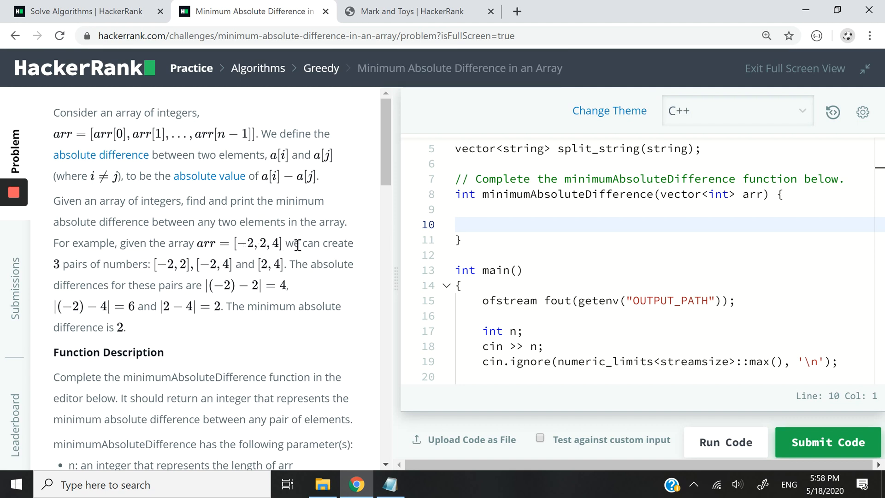
pyautogui.moveTo(369, 293)
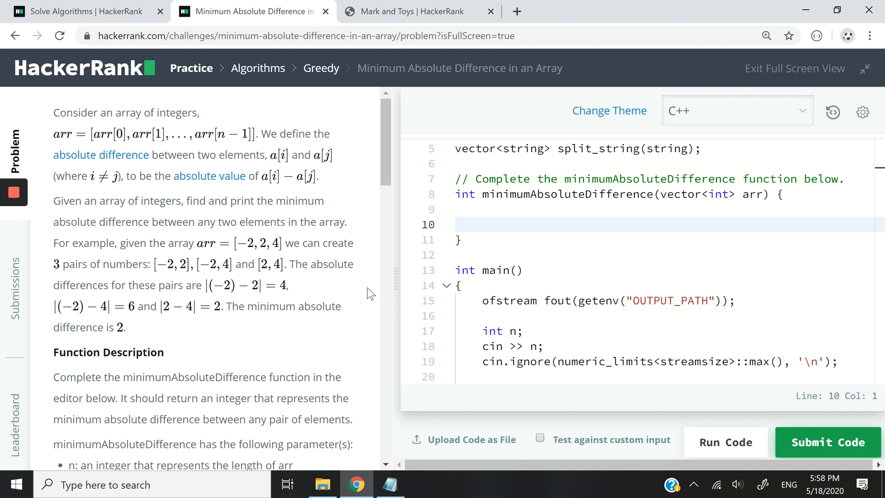
pyautogui.moveTo(251, 259)
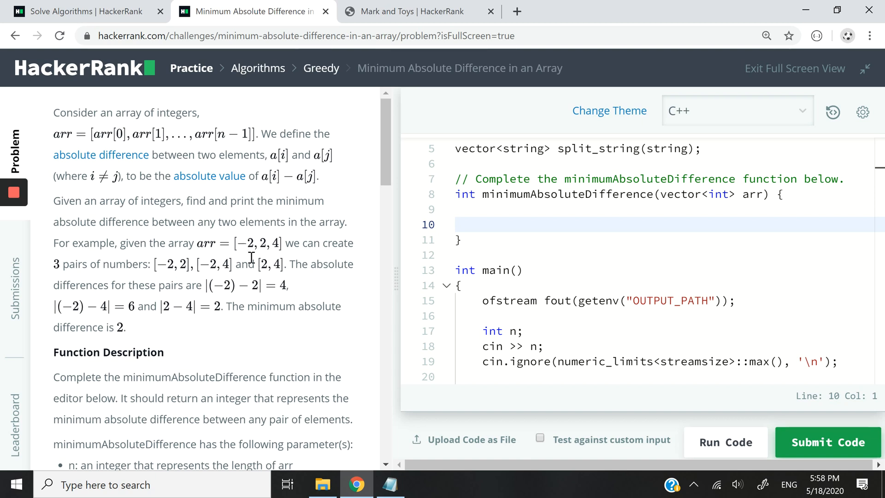
pyautogui.moveTo(303, 257)
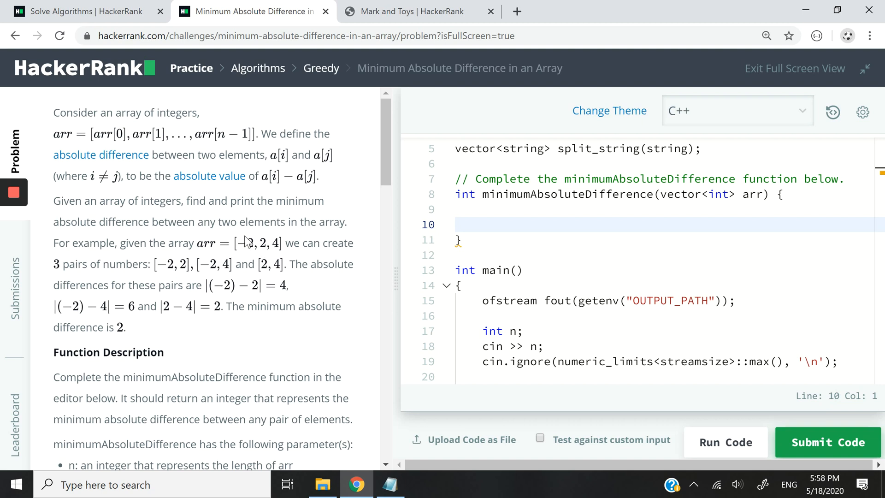
pyautogui.moveTo(302, 258)
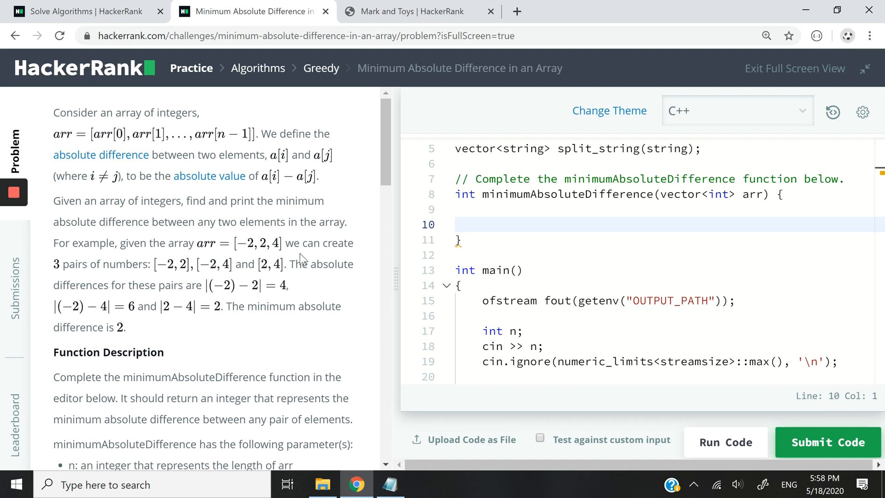
pyautogui.moveTo(163, 269)
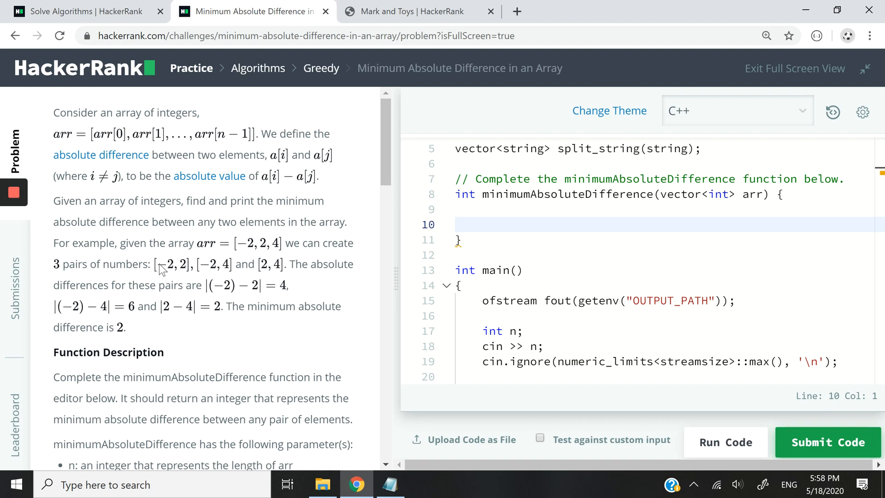
pyautogui.moveTo(167, 304)
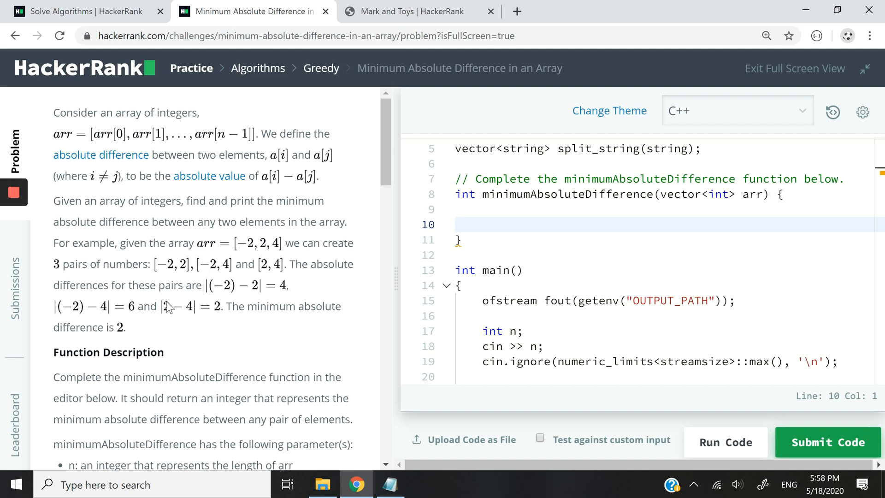
pyautogui.moveTo(226, 285)
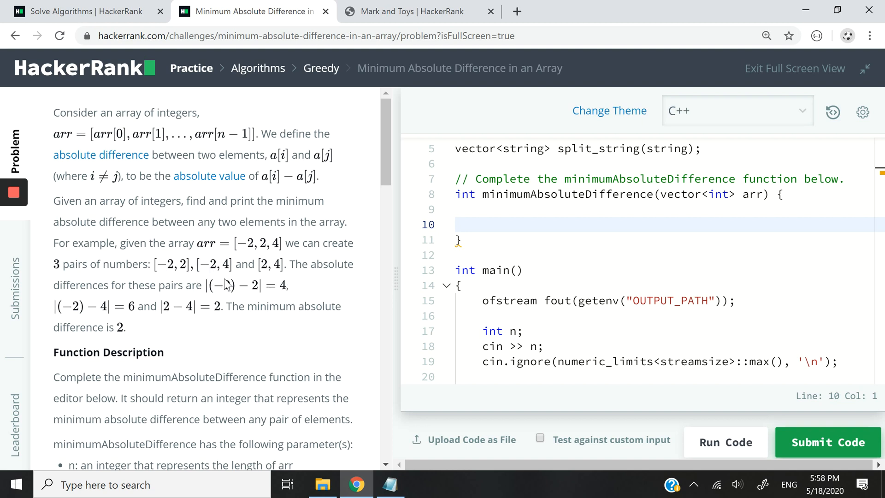
pyautogui.moveTo(230, 270)
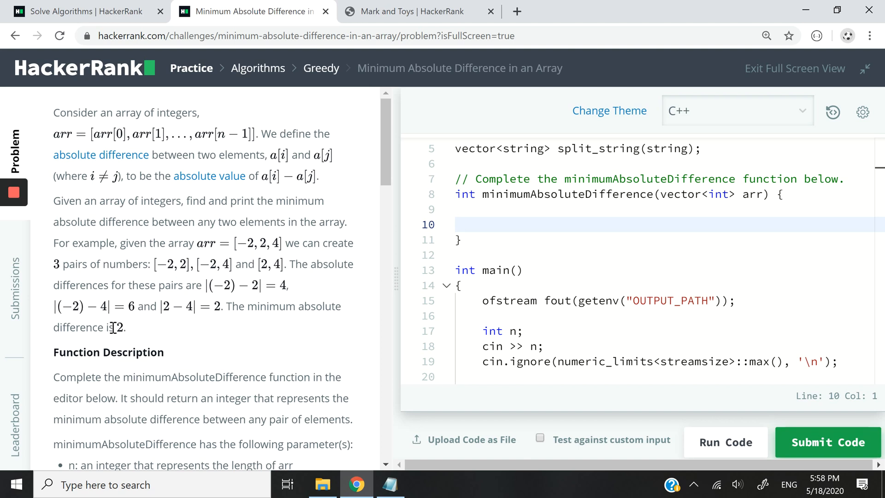
pyautogui.moveTo(244, 310)
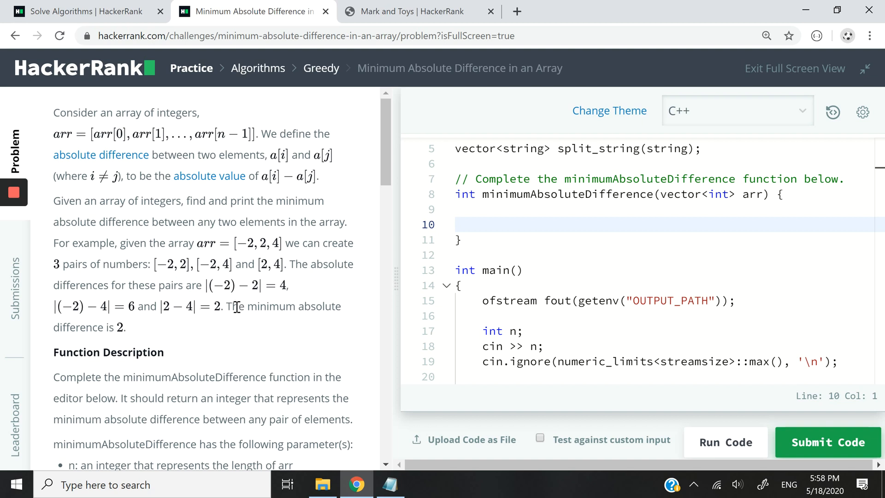
pyautogui.moveTo(283, 323)
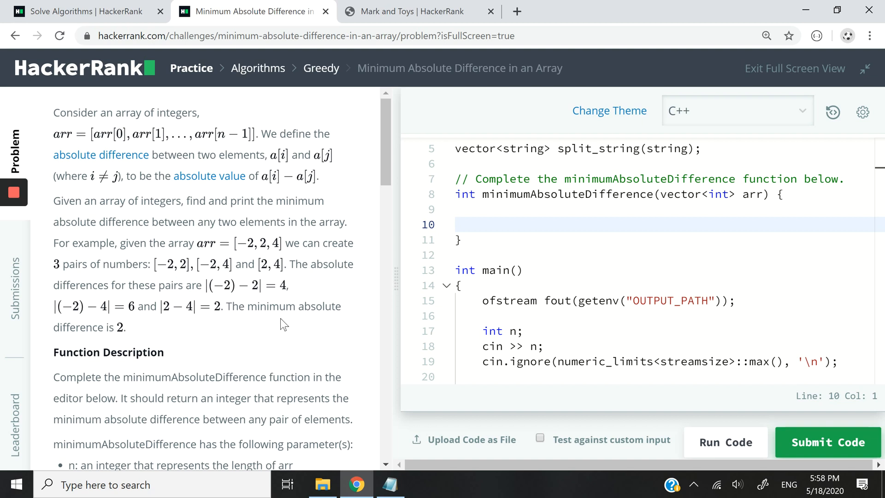
pyautogui.moveTo(228, 308)
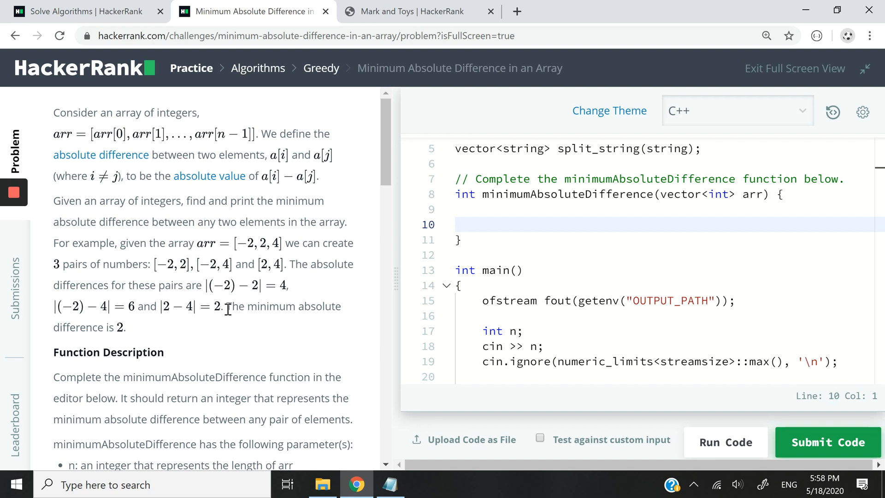
pyautogui.moveTo(199, 331)
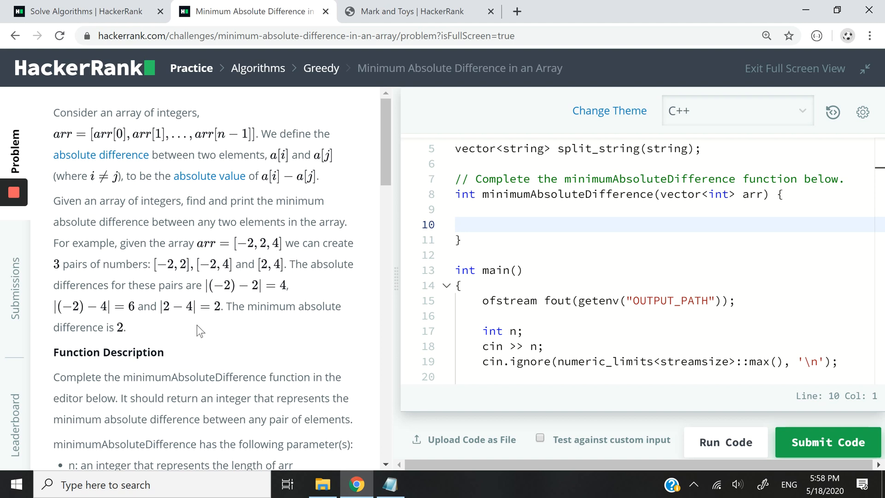
pyautogui.moveTo(231, 314)
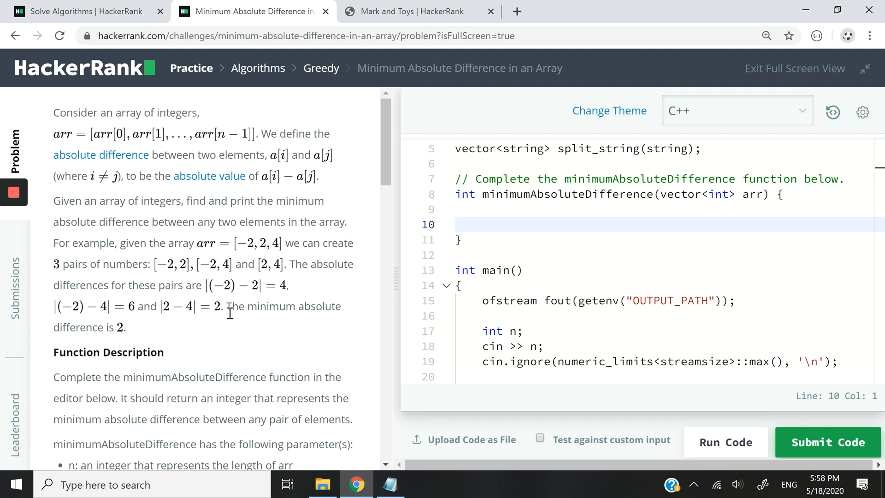
# Read through the sample cases, highlighting the explanation that the minimum difference is 2
pyautogui.moveTo(227, 306); pyautogui.dragTo(127, 327)
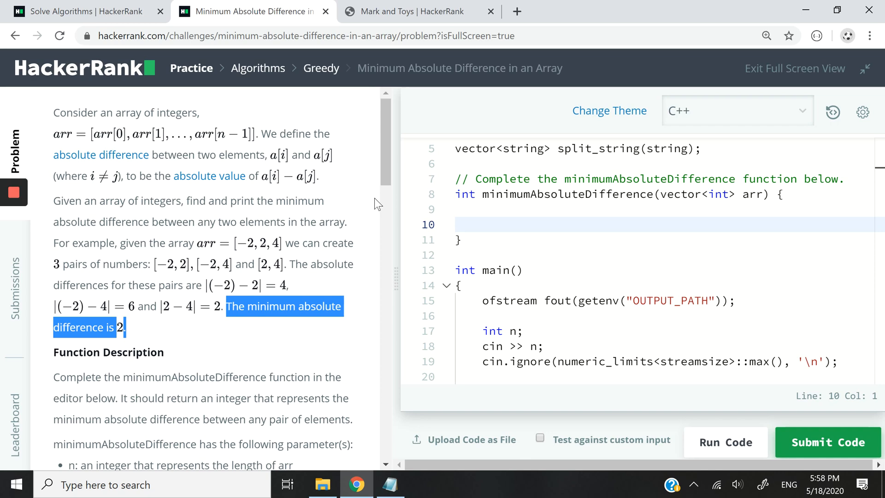
pyautogui.scroll(-3)
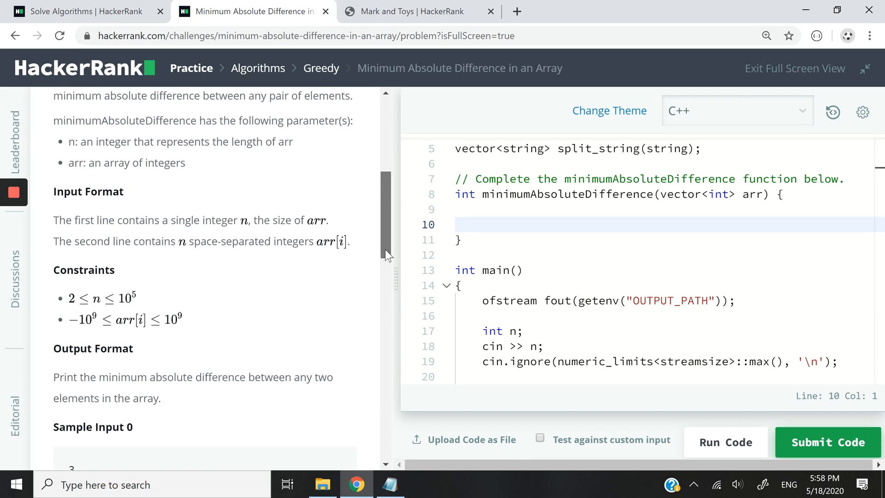
pyautogui.scroll(-3)
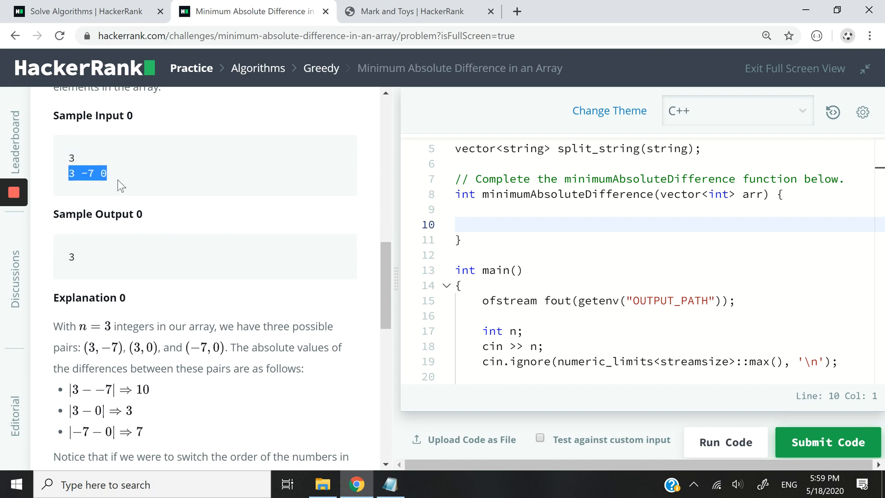
pyautogui.click(69, 173)
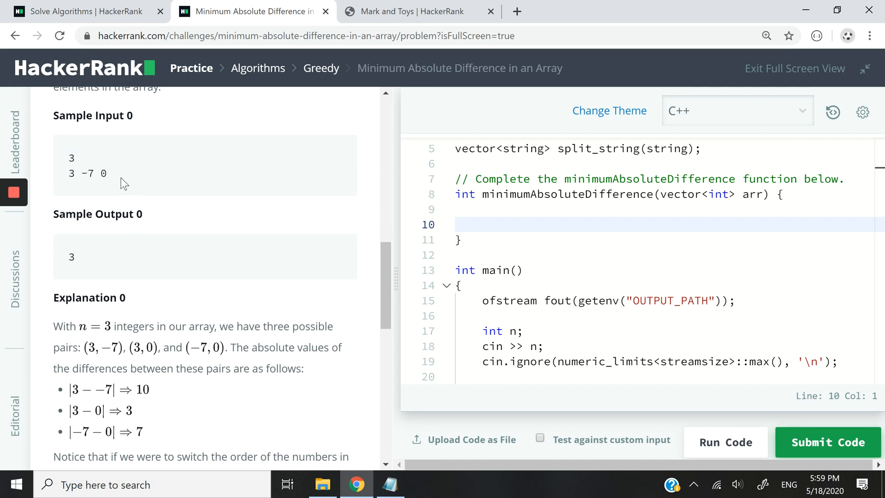
pyautogui.moveTo(384, 277)
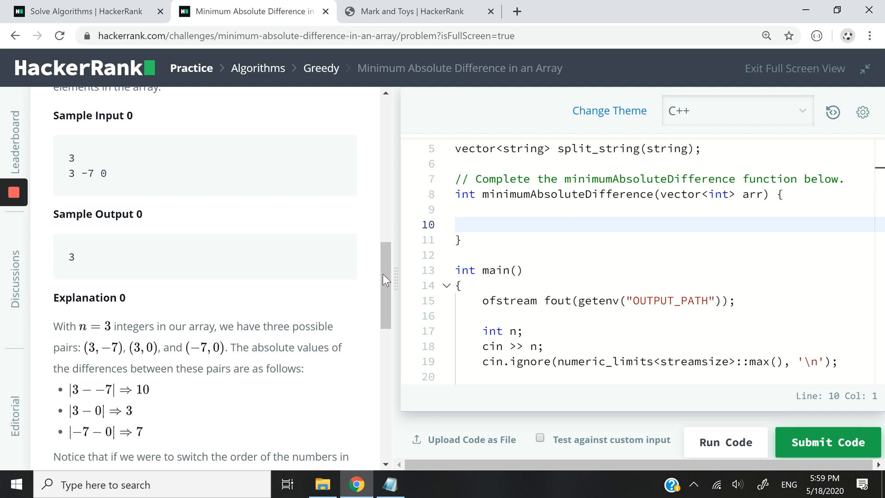
pyautogui.scroll(-3)
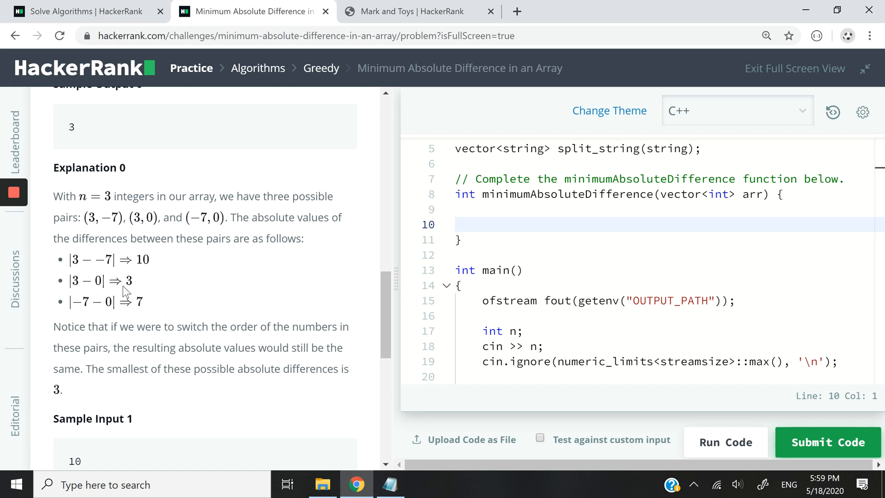
pyautogui.moveTo(94, 312)
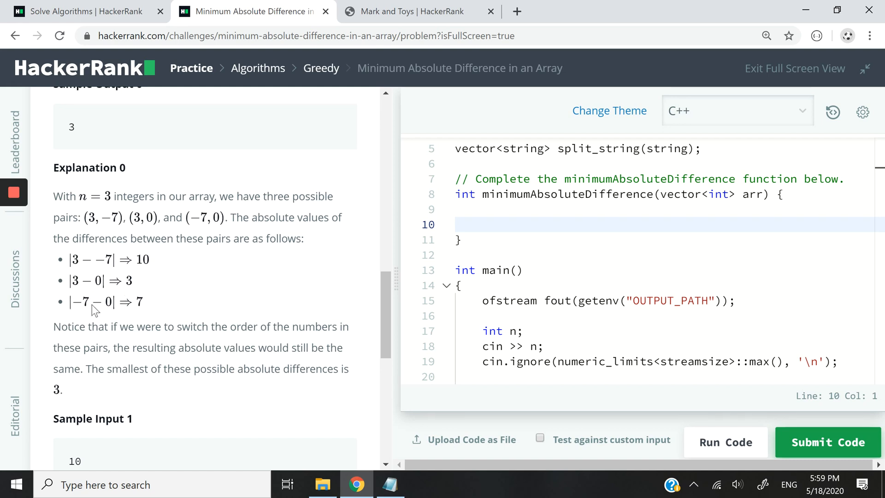
pyautogui.moveTo(146, 299)
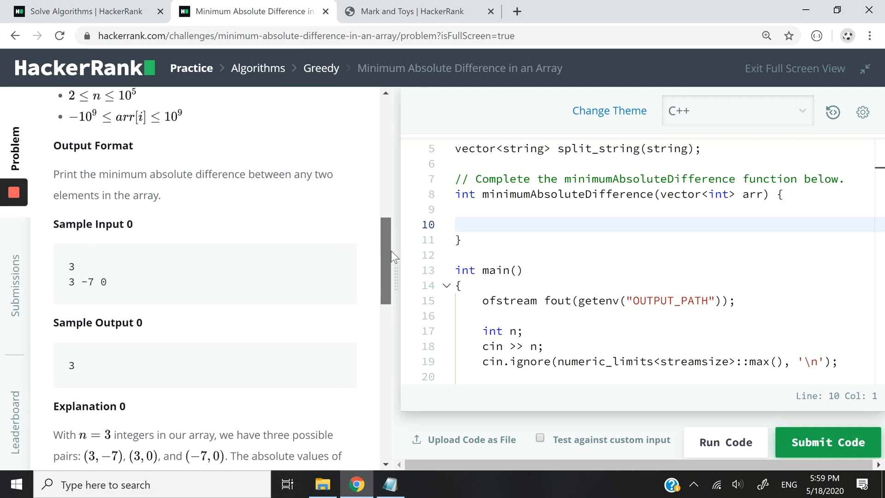
pyautogui.scroll(-3)
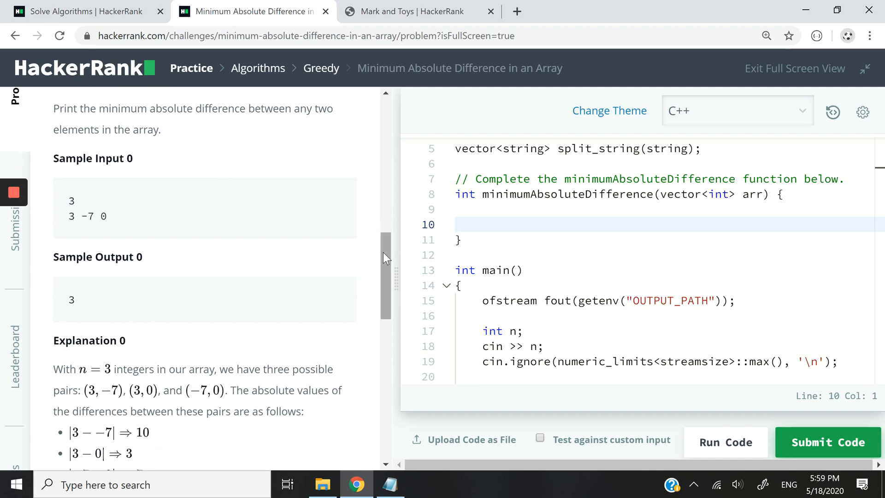
pyautogui.scroll(-3)
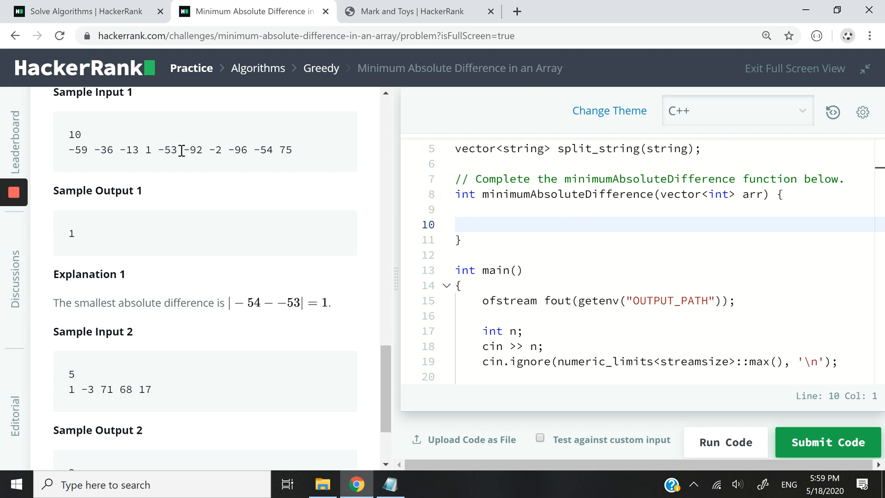
pyautogui.moveTo(105, 233)
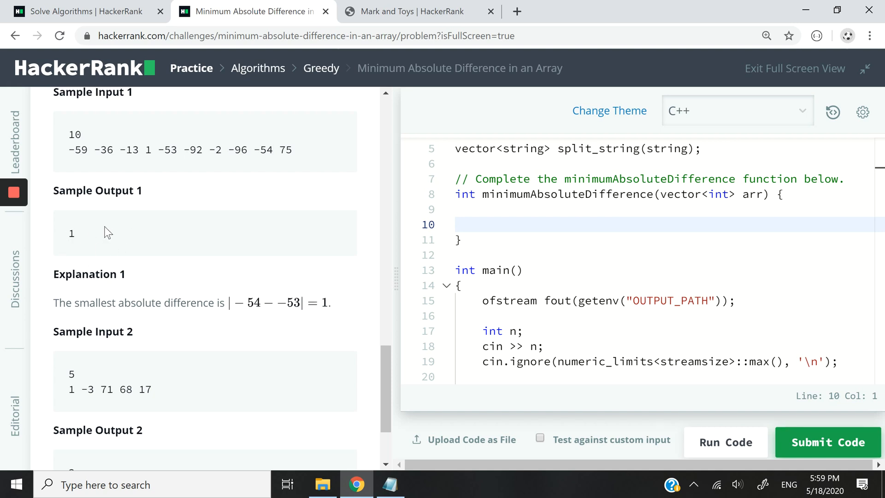
pyautogui.moveTo(236, 316)
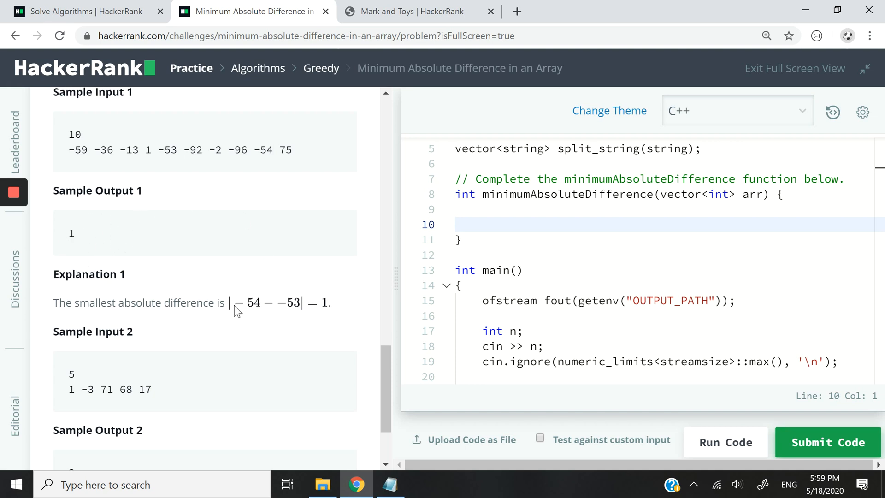
pyautogui.moveTo(293, 313)
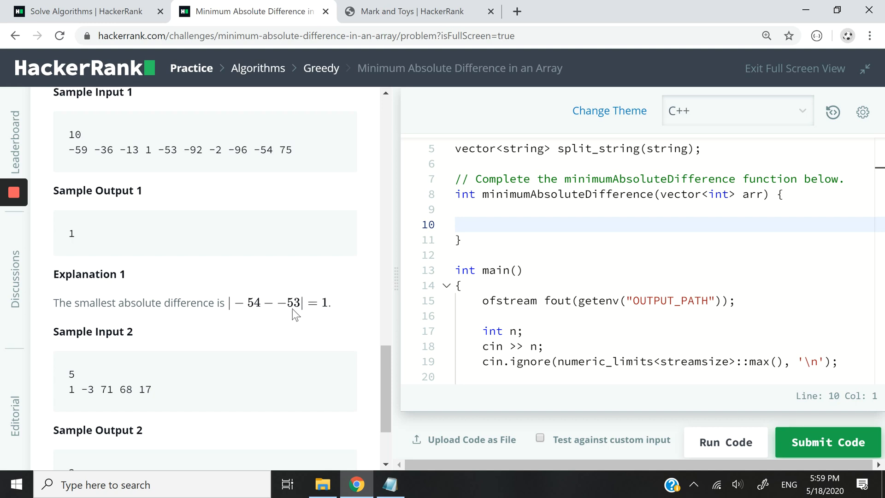
pyautogui.moveTo(321, 306)
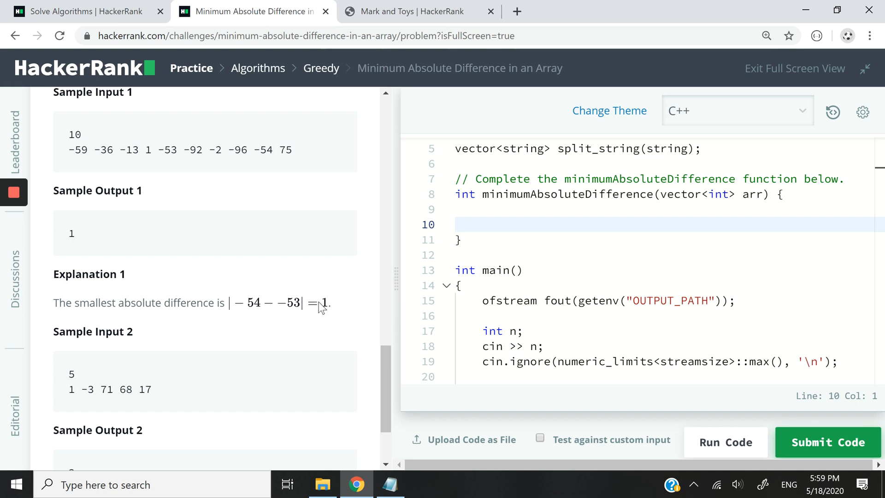
pyautogui.moveTo(68, 150); pyautogui.dragTo(291, 150)
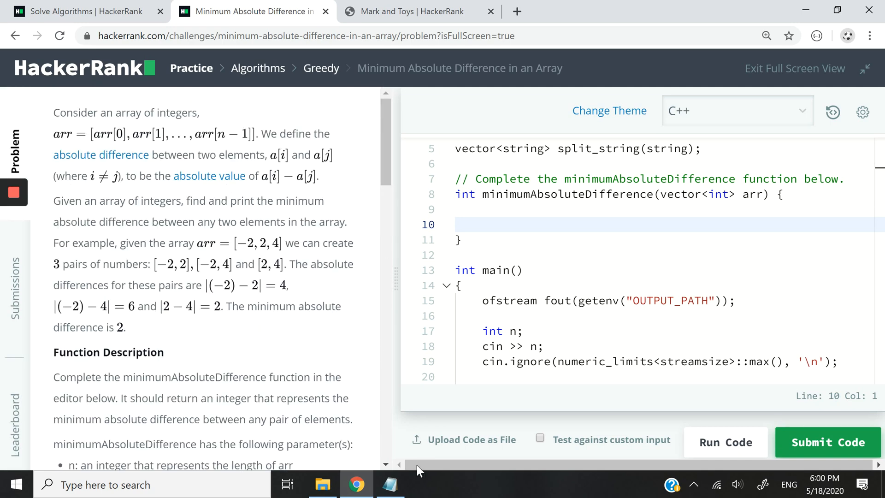
# Bring up the Notepad notes and mark parts of the unsorted array 1 3 -3 8 7
pyautogui.click(389, 484)
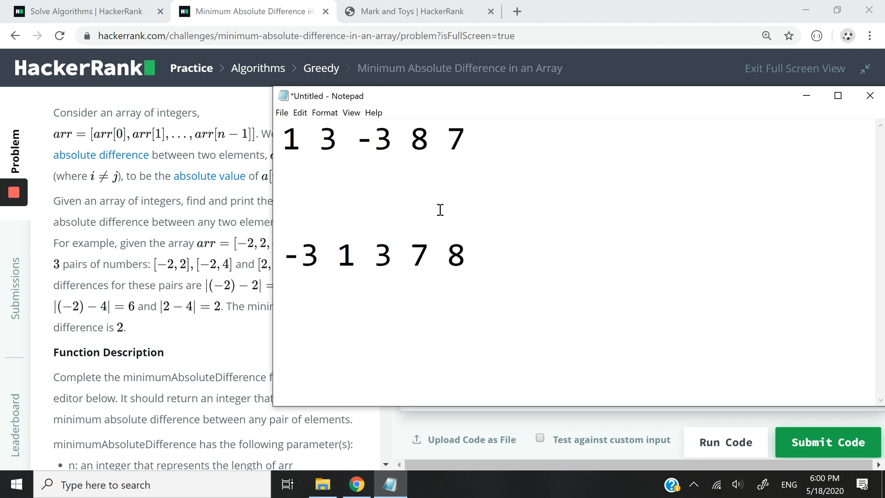
pyautogui.moveTo(285, 139); pyautogui.dragTo(465, 138)
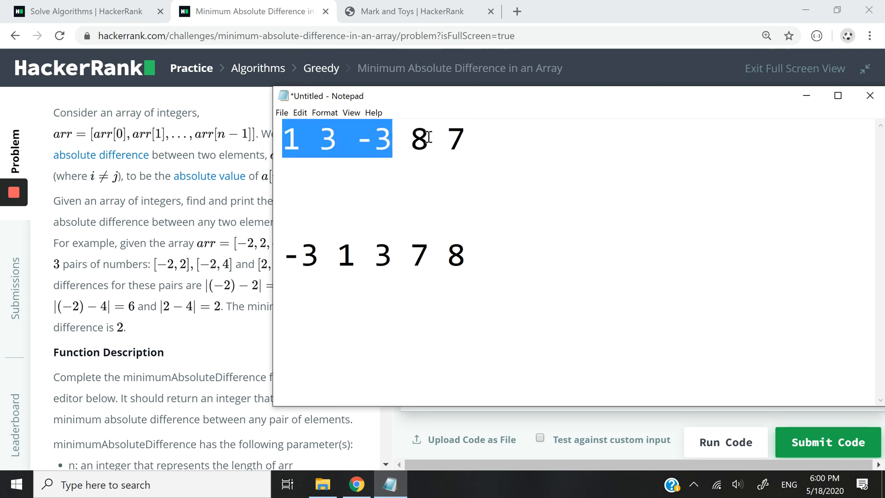
pyautogui.moveTo(415, 139); pyautogui.dragTo(463, 138)
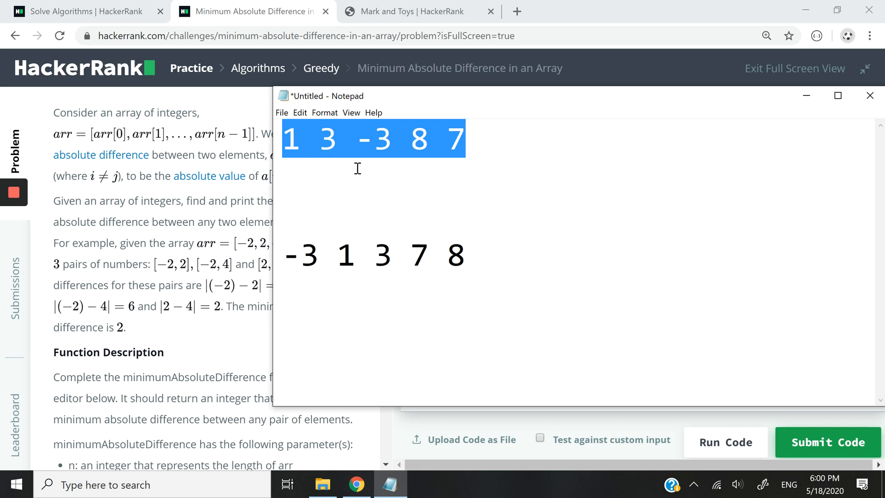
pyautogui.click(319, 138)
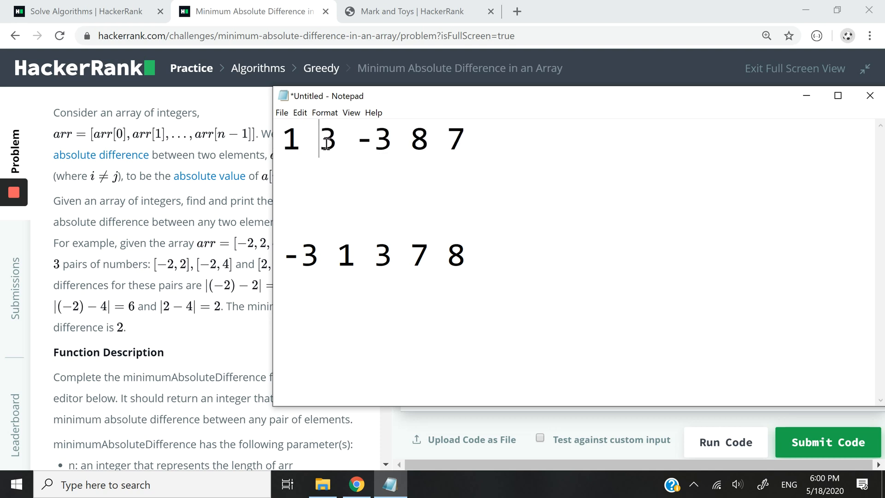
pyautogui.moveTo(285, 138); pyautogui.dragTo(338, 138)
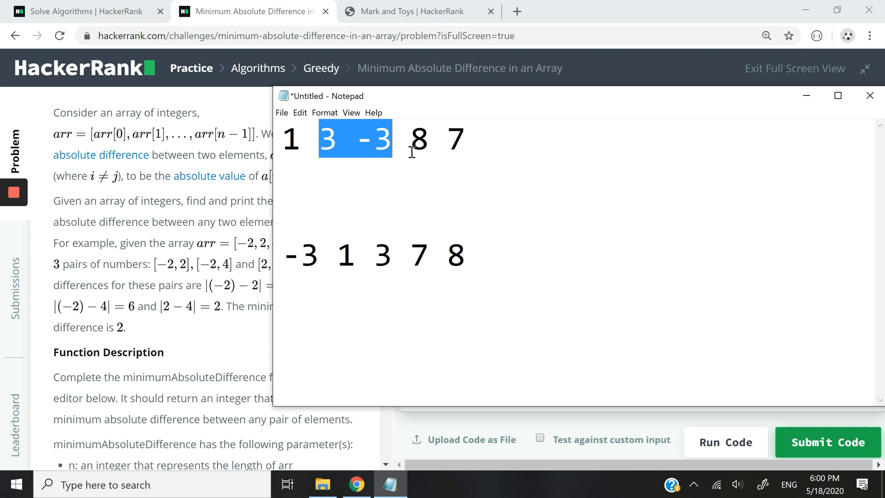
pyautogui.click(408, 141)
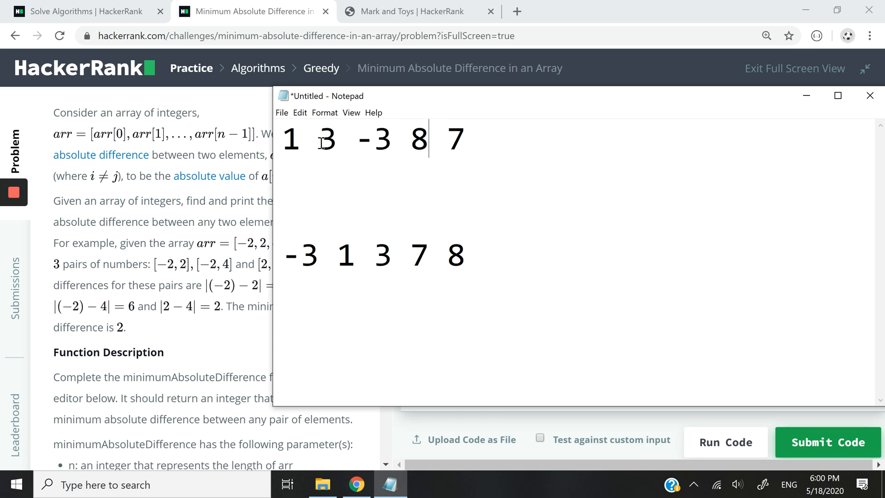
pyautogui.moveTo(392, 120)
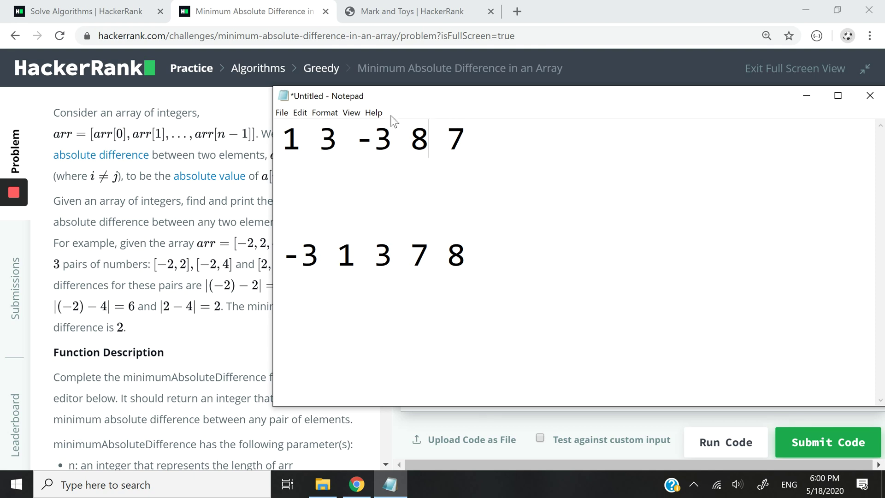
pyautogui.moveTo(405, 148)
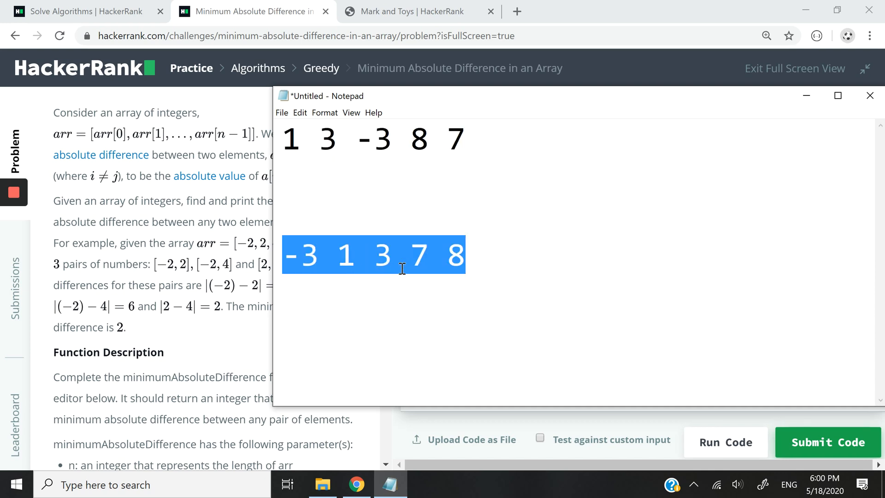
pyautogui.moveTo(293, 263)
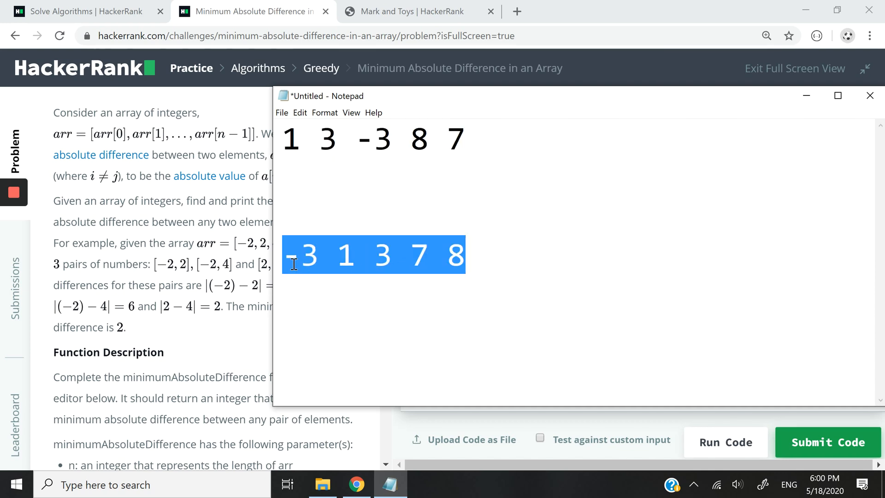
# Mark neighbouring pairs 1 and 3, then 7 and 8, in the sorted array
pyautogui.click(291, 256)
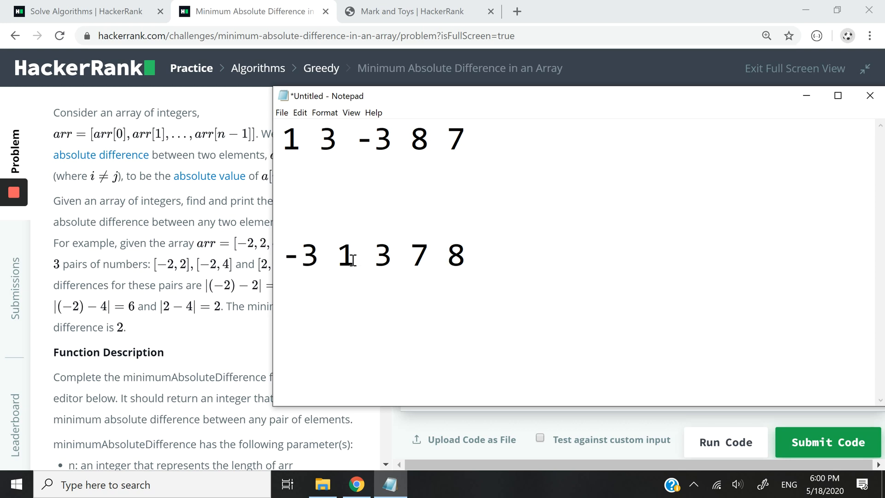
pyautogui.click(350, 256)
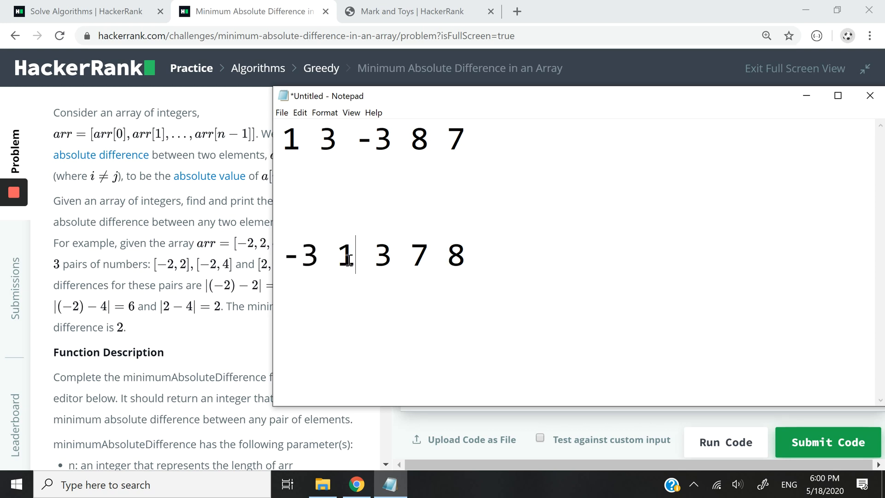
pyautogui.moveTo(336, 255); pyautogui.dragTo(395, 255)
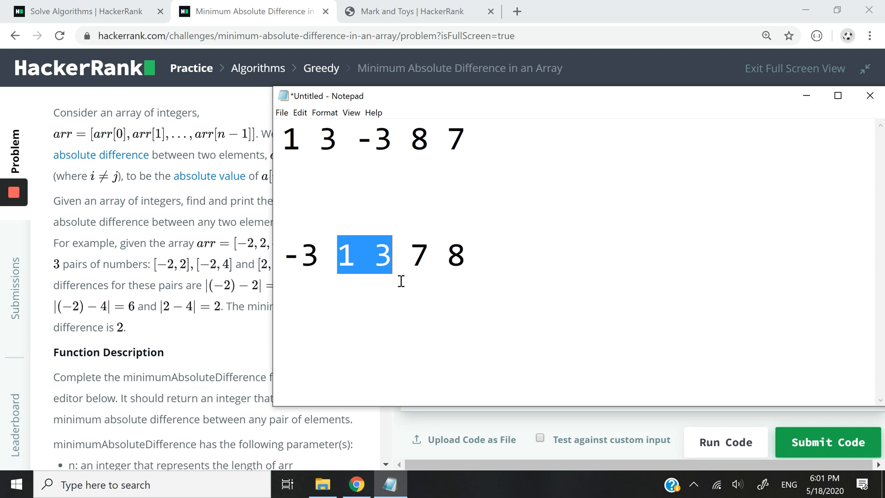
pyautogui.moveTo(339, 255); pyautogui.dragTo(429, 254)
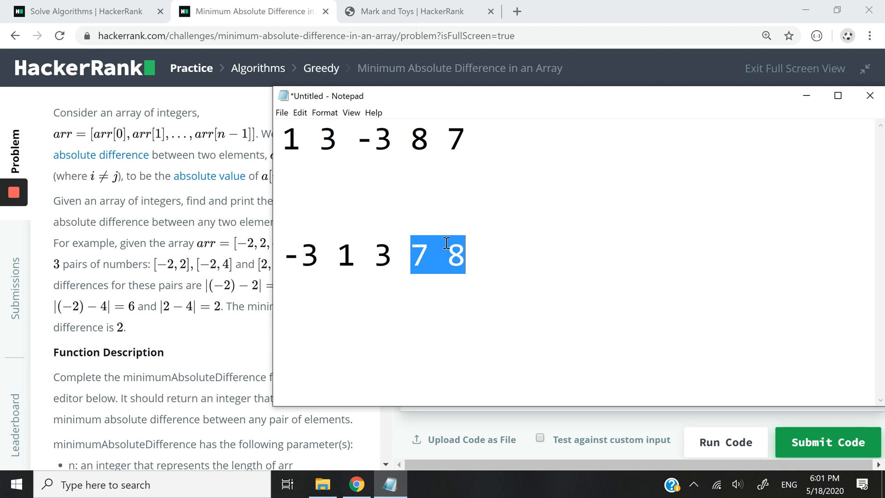
pyautogui.click(411, 255)
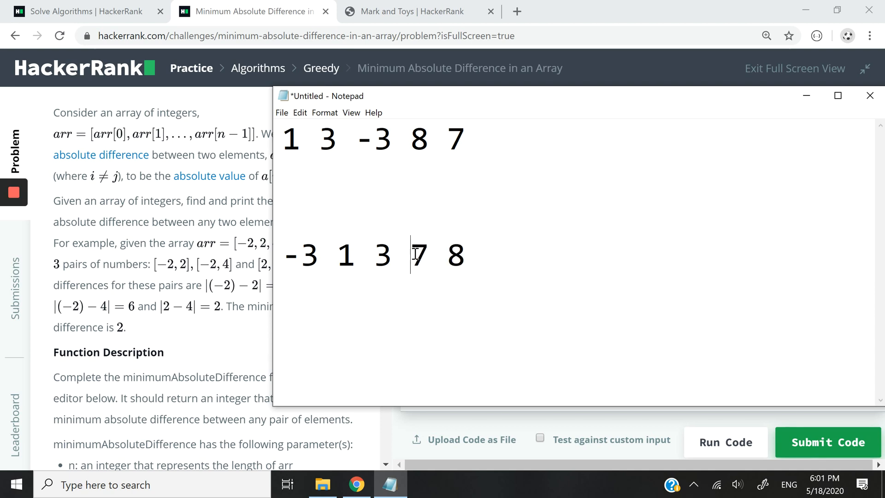
pyautogui.moveTo(410, 254); pyautogui.dragTo(466, 255)
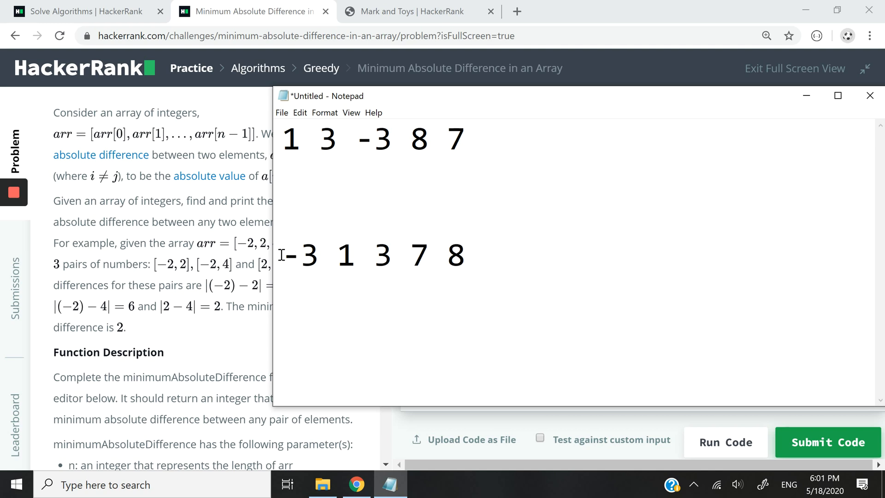
pyautogui.moveTo(285, 254); pyautogui.dragTo(465, 254)
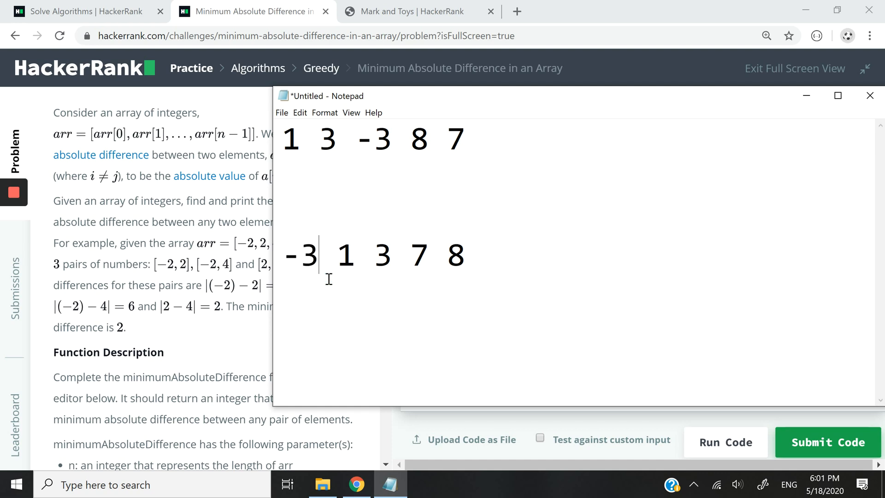
# Mark the first neighbouring pair -3 and 1, then return to the HackerRank code
pyautogui.doubleClick(345, 255)
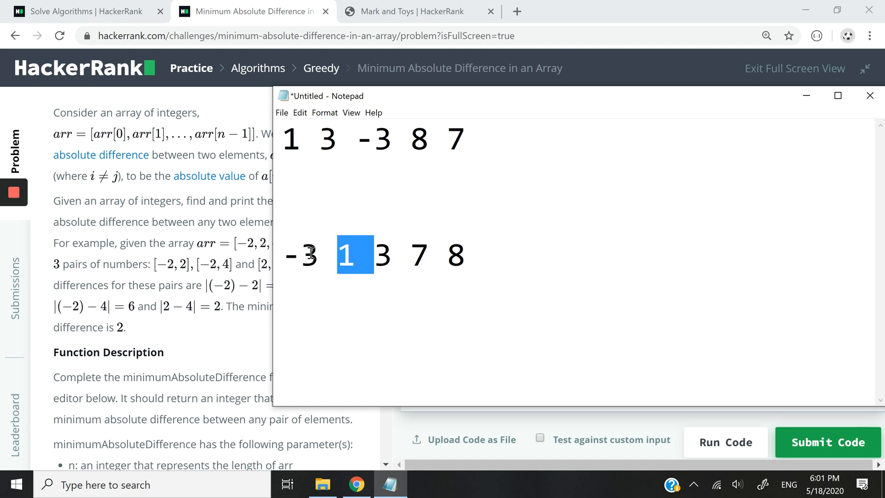
pyautogui.doubleClick(382, 254)
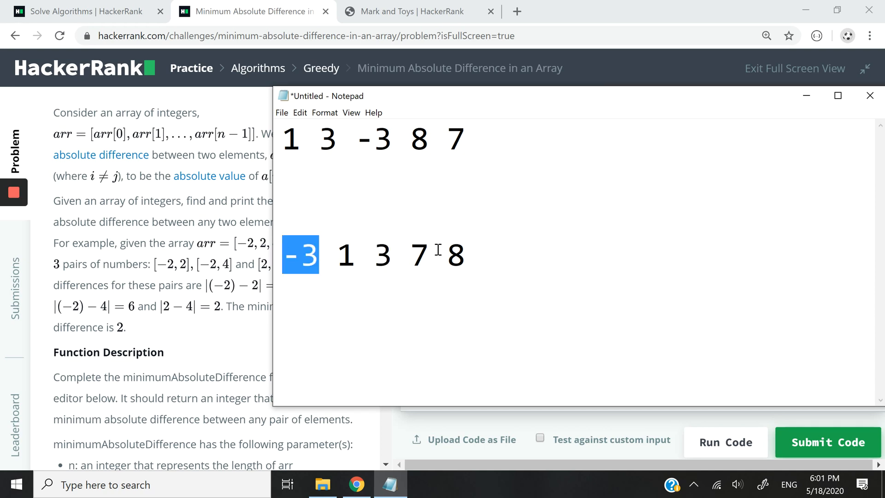
pyautogui.doubleClick(419, 256)
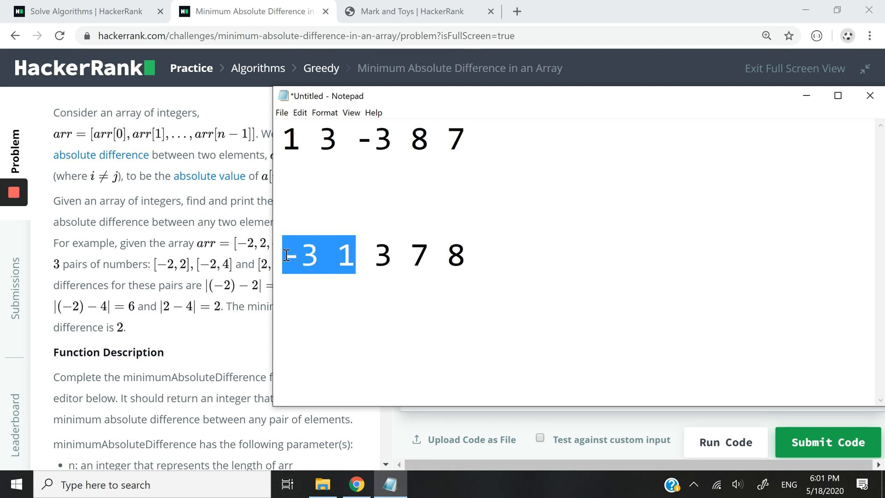
pyautogui.click(360, 254)
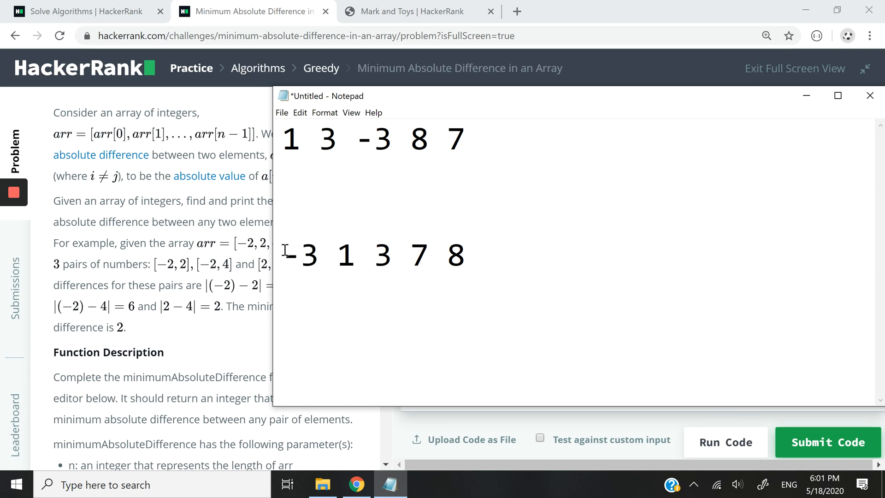
pyautogui.moveTo(291, 255); pyautogui.dragTo(354, 255)
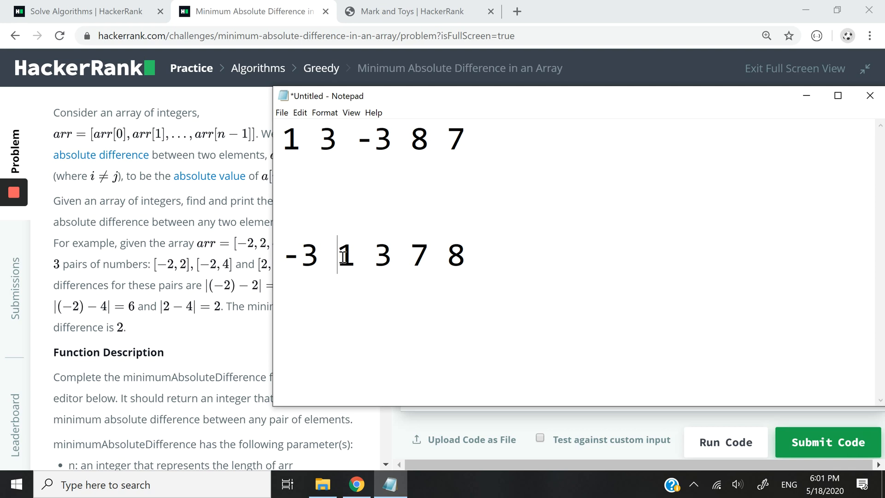
pyautogui.click(869, 95)
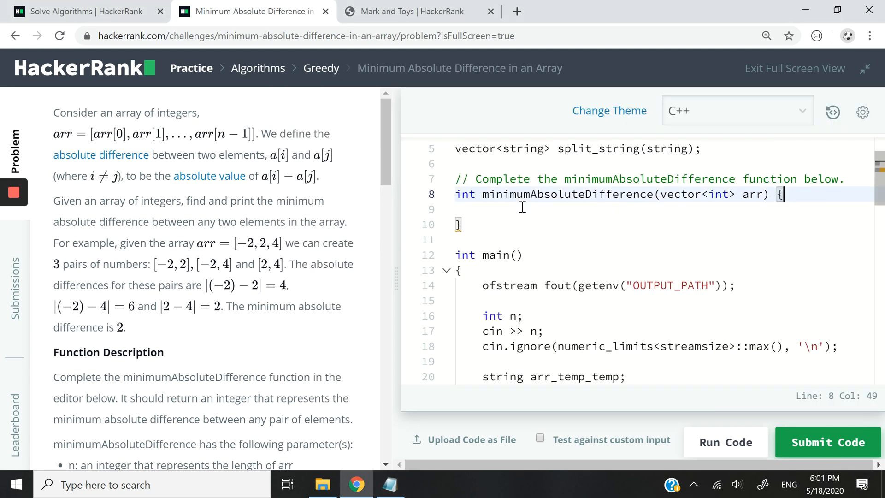
# Add sort(arr.begin(), arr.end()); as the first line of minimumAbsoluteDifference
pyautogui.write('sort()')
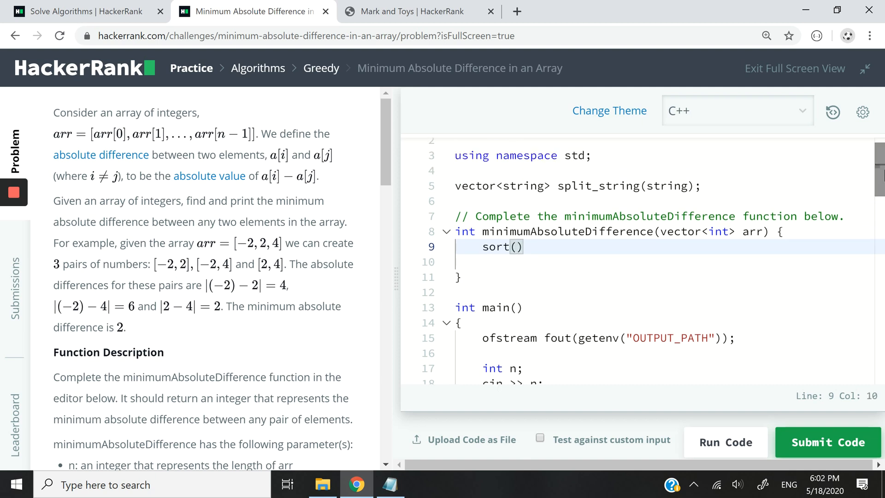
pyautogui.write('arr.')
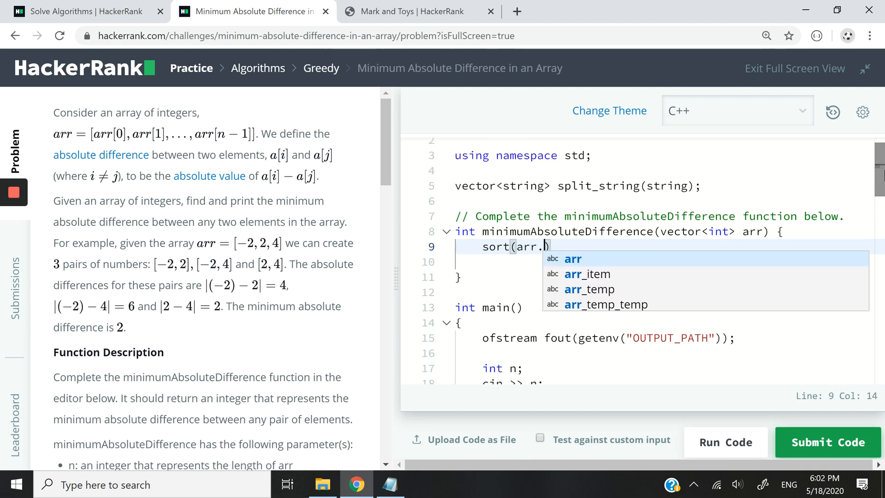
pyautogui.write('begin)')
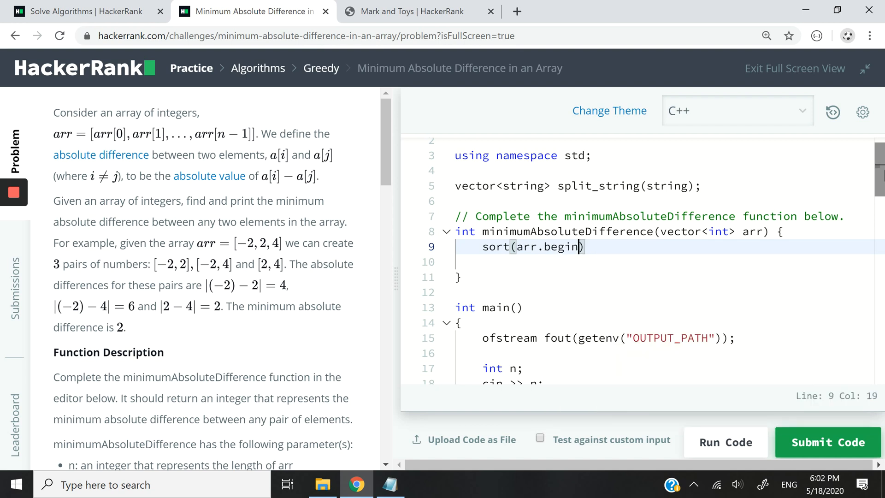
pyautogui.write('(),·')
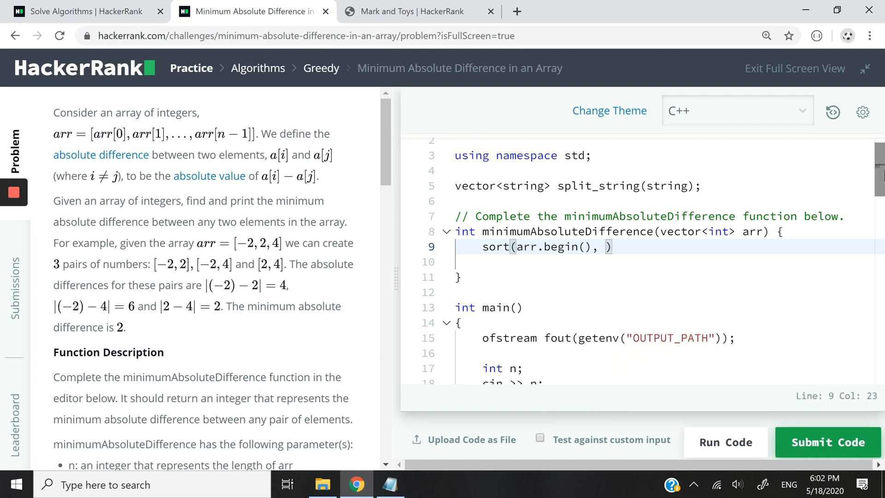
pyautogui.write('a')
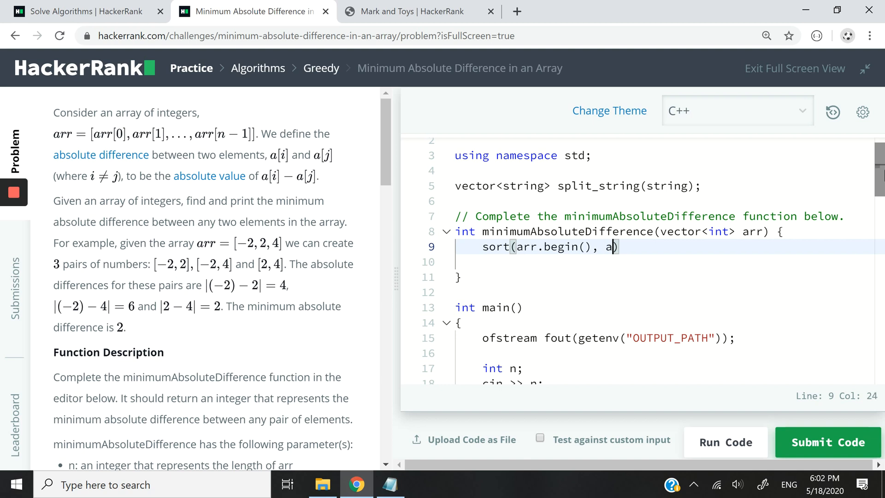
pyautogui.write('rr.end());')
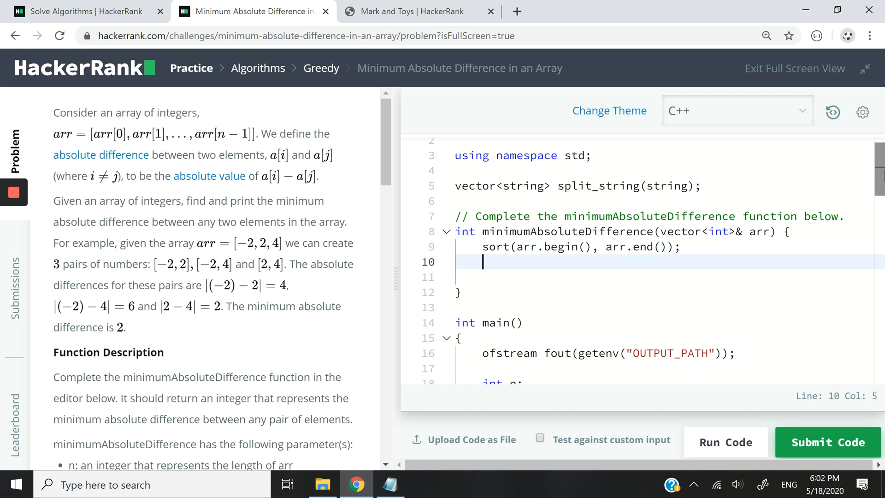
pyautogui.moveTo(419, 492)
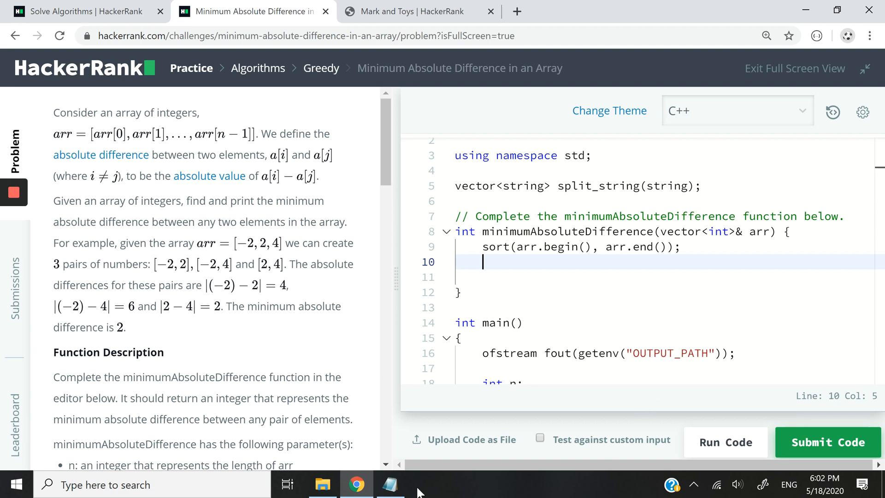
pyautogui.click(389, 497)
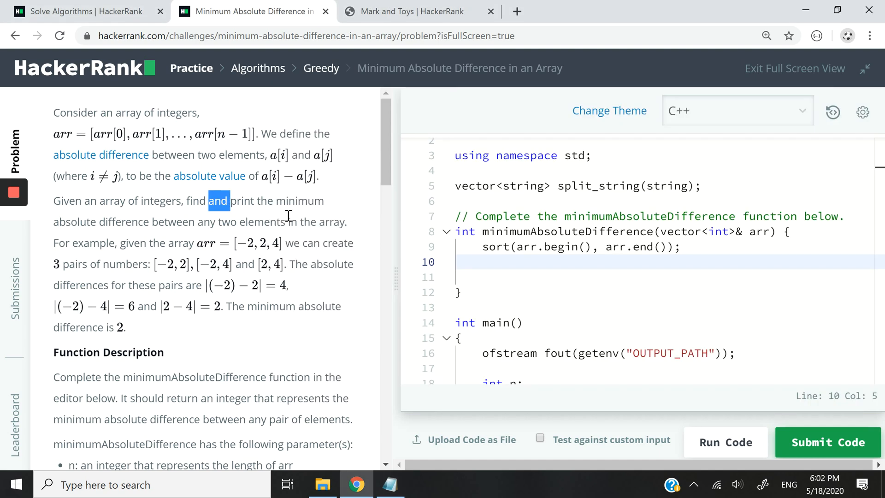
# Declare int diff = abs(arr[0] - arr[1]); and begin a for statement below it
pyautogui.write('int dif')
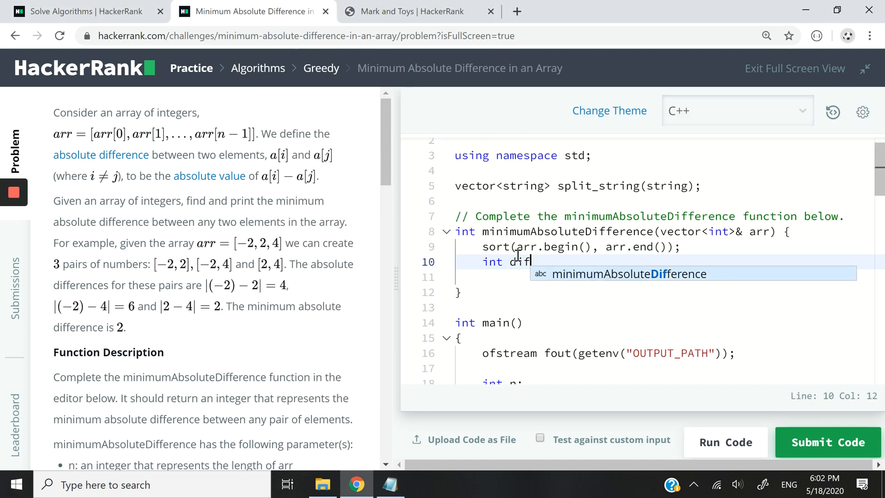
pyautogui.write('= arr[]')
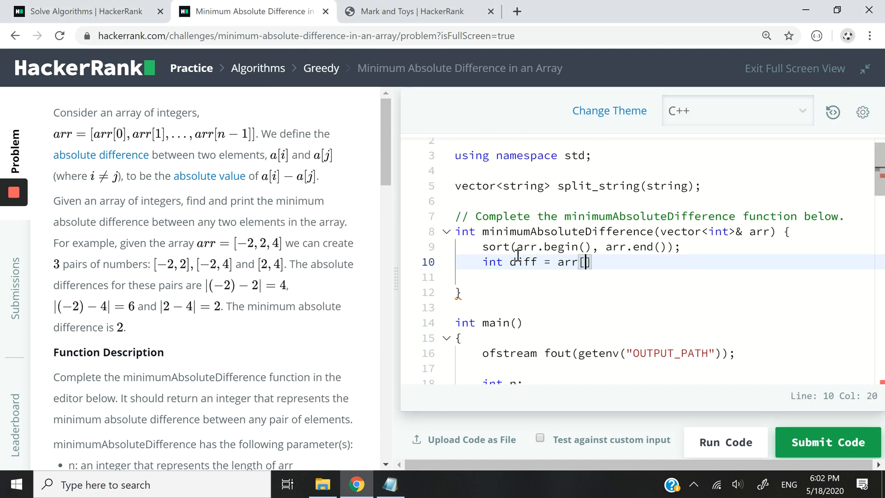
pyautogui.write('0] - arr[1])')
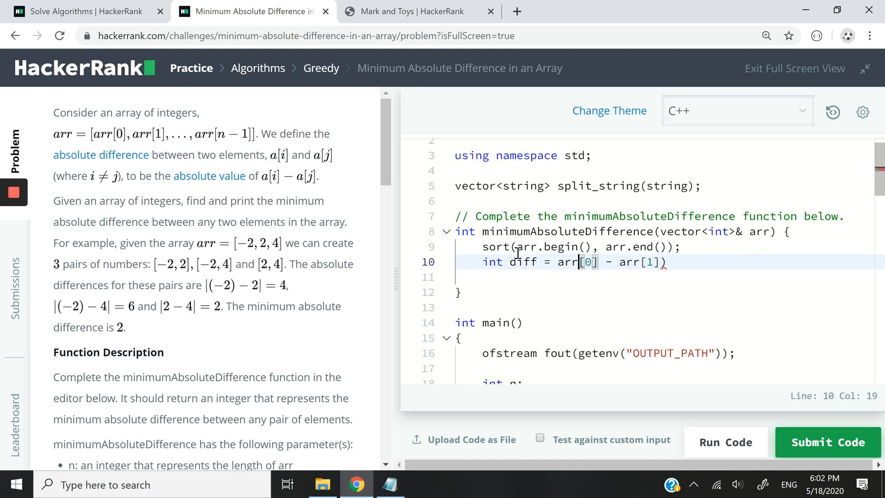
pyautogui.write('abs(')
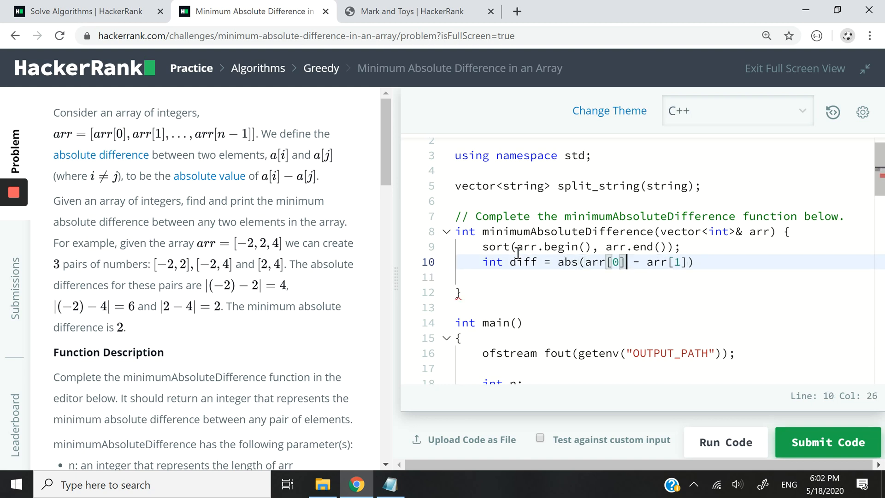
pyautogui.write(';')
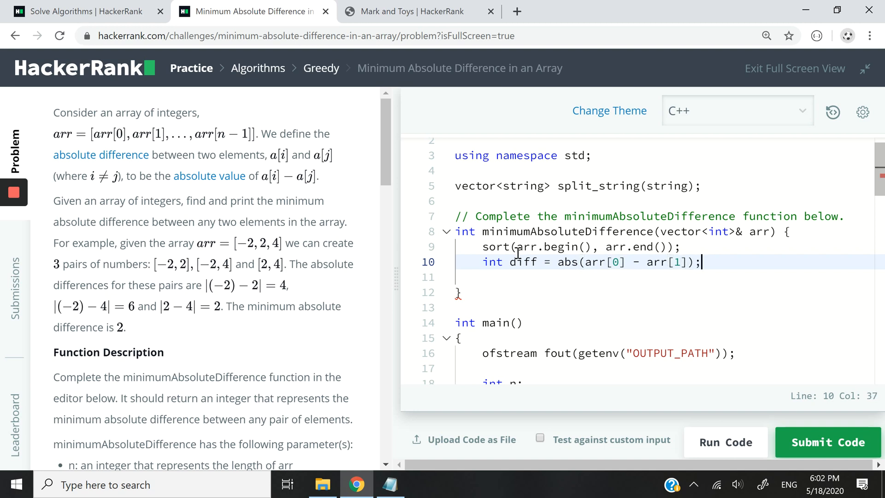
pyautogui.press('Enter')
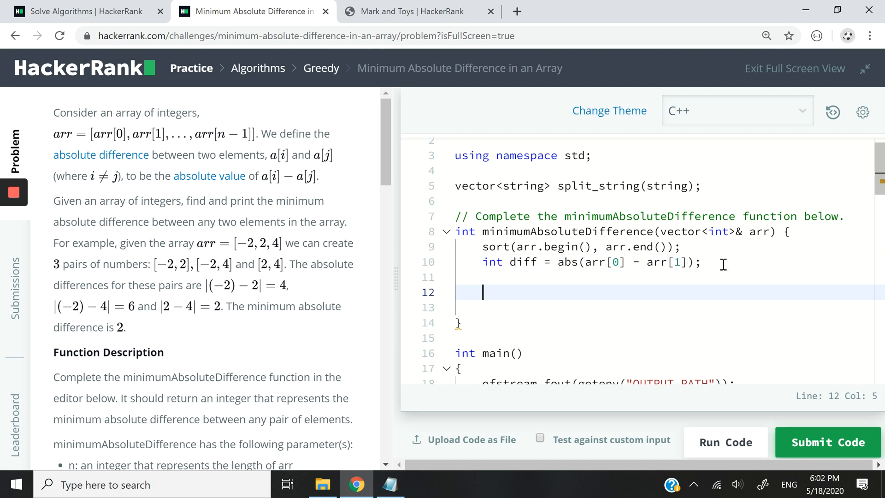
pyautogui.write('for(')
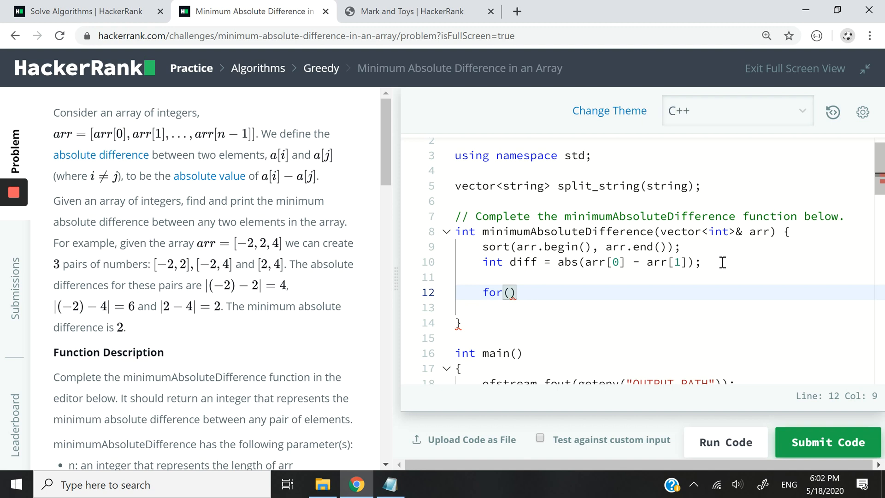
pyautogui.moveTo(754, 232)
pyautogui.write('int i = ')
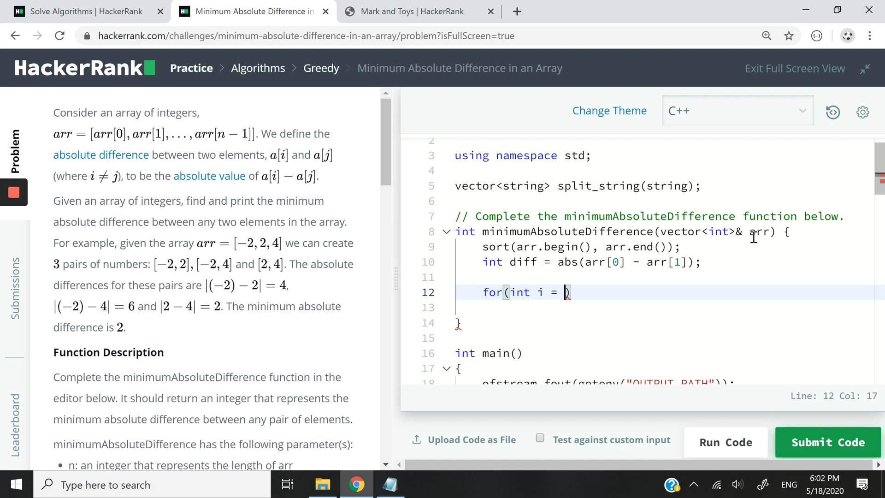
# Loop backward from arr.size() with --i, setting diff = abs(arr[i] - arr[i - 1]) when smaller
pyautogui.write('arr.size(')
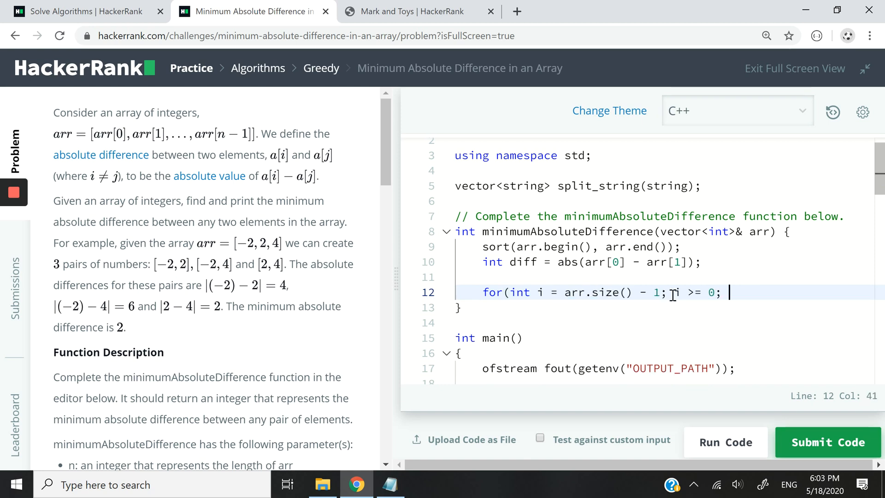
pyautogui.write('--i) {')
pyautogui.write('if (abs(arr[i] - arr[i - 1]) < diff)')
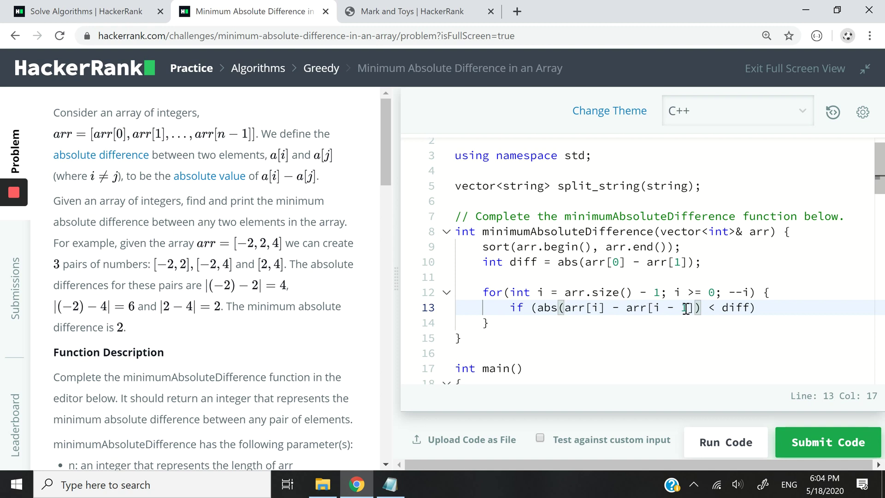
pyautogui.moveTo(625, 307); pyautogui.dragTo(696, 307)
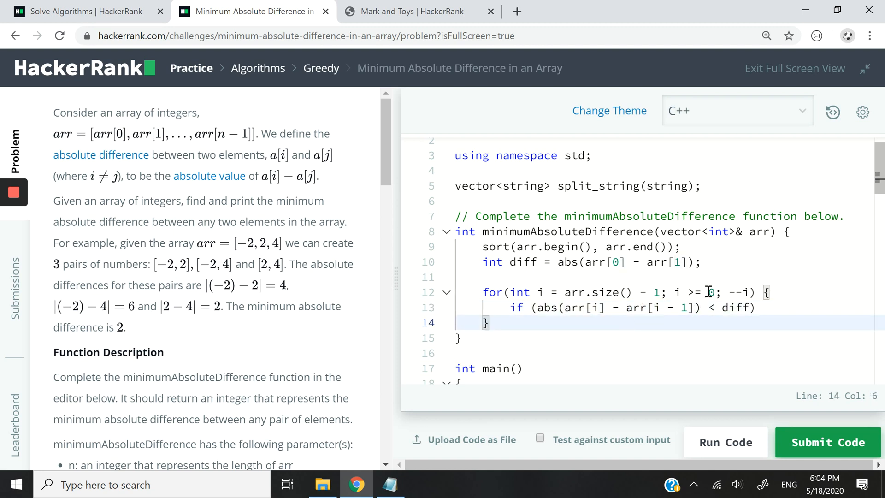
pyautogui.moveTo(770, 308)
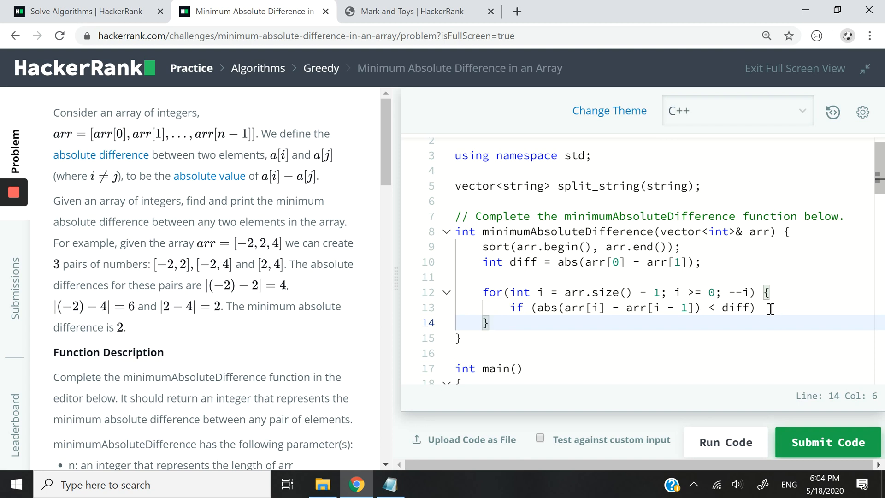
pyautogui.write('diff')
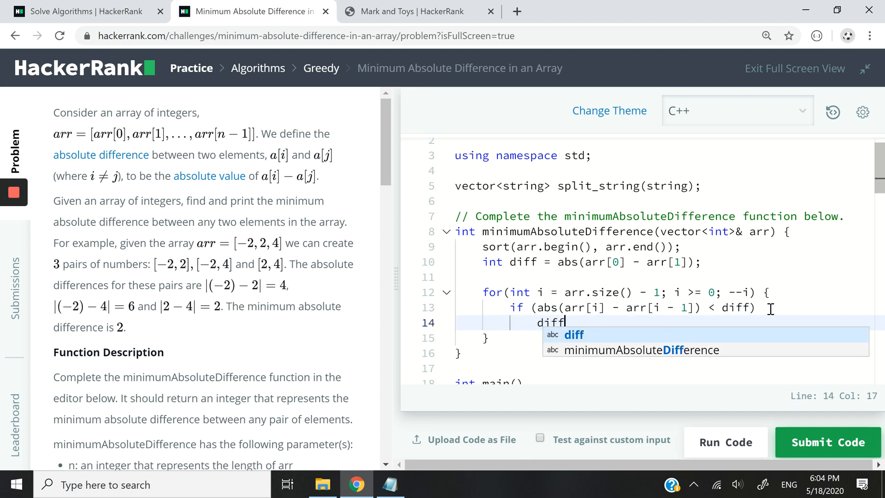
pyautogui.write('= abs(arr[i] - arr[i - 1]);')
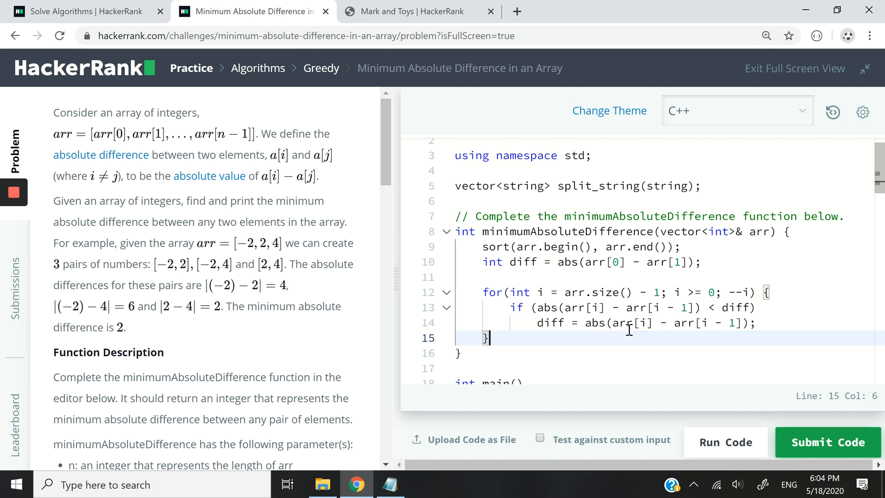
pyautogui.click(391, 484)
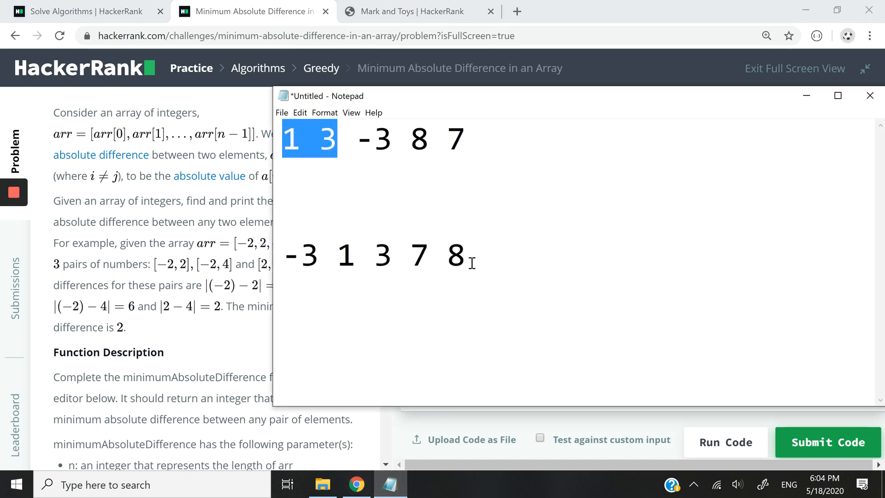
# Recheck the sorted pair 1 and 3 in Notepad, then end the function with return diff;
pyautogui.click(447, 254)
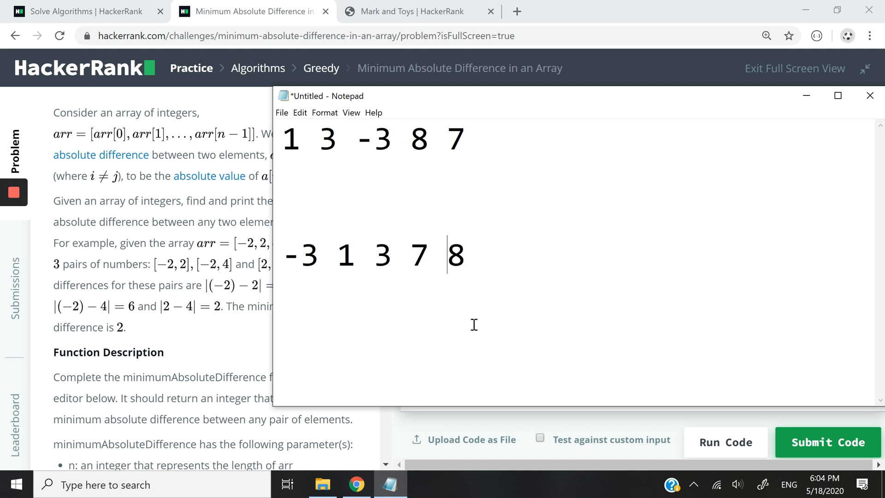
pyautogui.moveTo(452, 289)
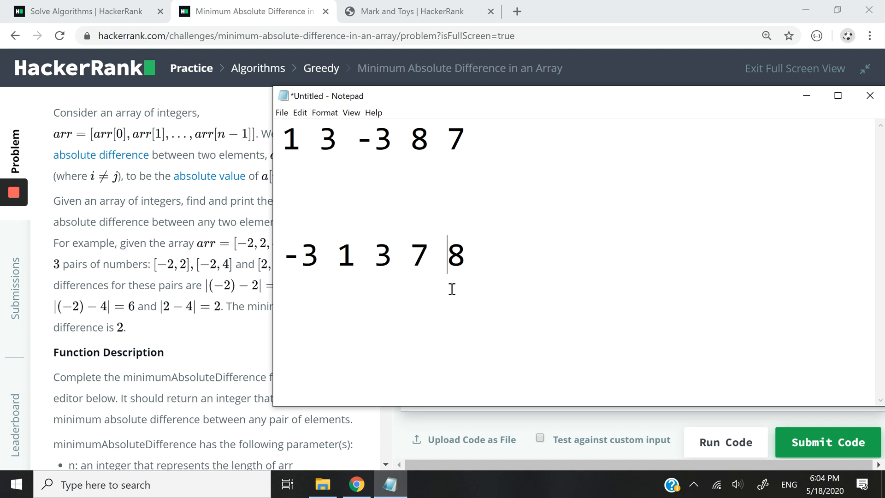
pyautogui.moveTo(431, 264)
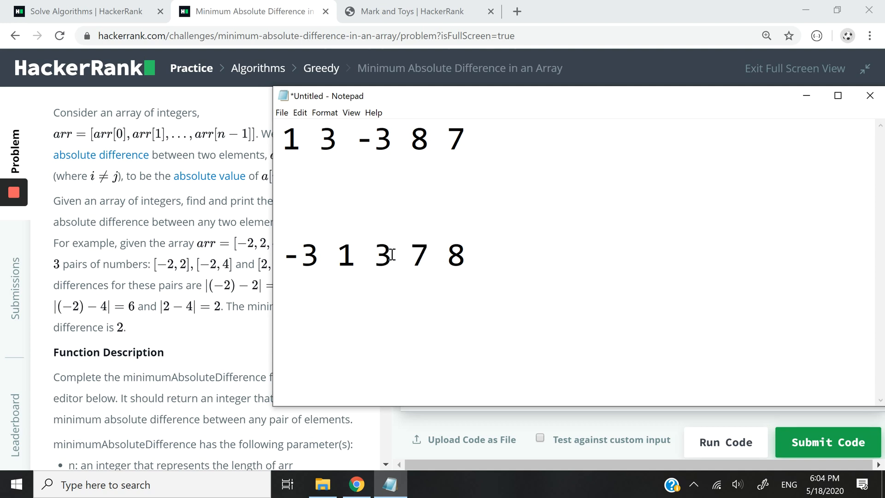
pyautogui.moveTo(336, 255); pyautogui.dragTo(393, 255)
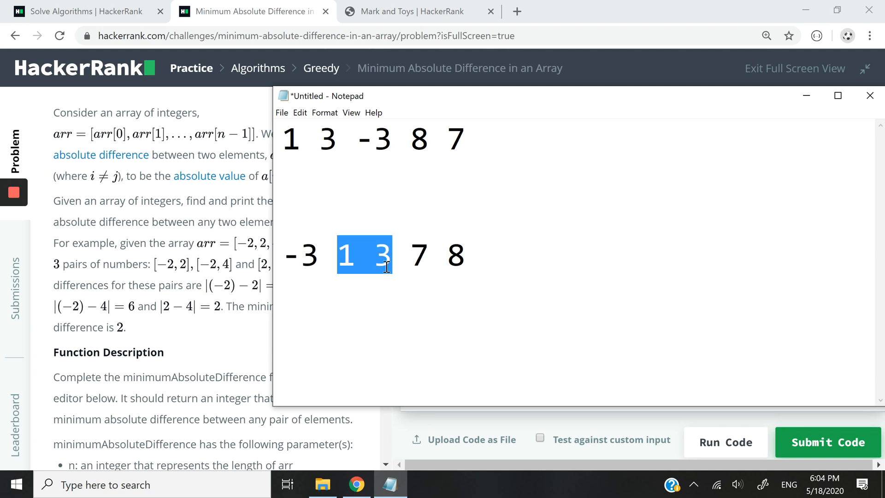
pyautogui.click(386, 268)
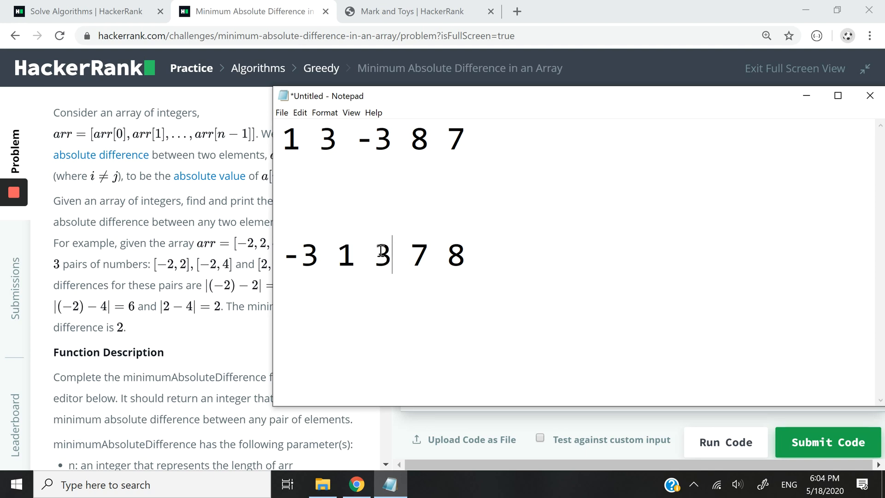
pyautogui.moveTo(285, 255); pyautogui.dragTo(352, 255)
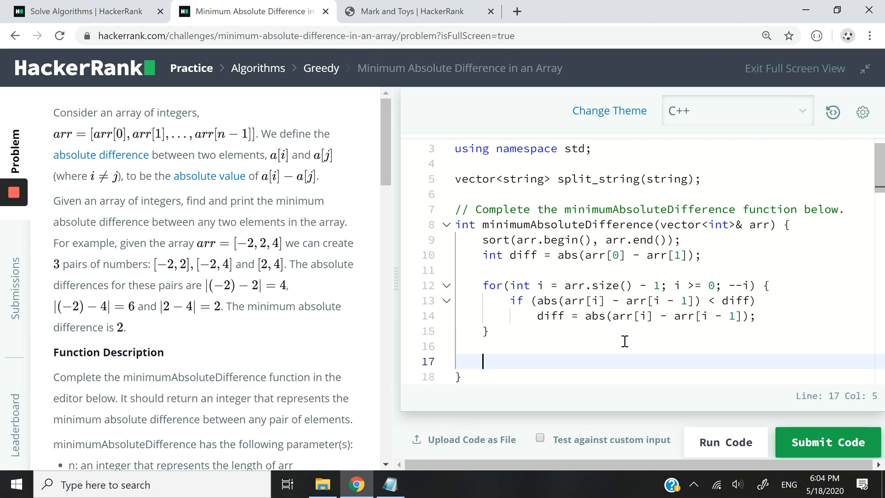
pyautogui.write('return diff;')
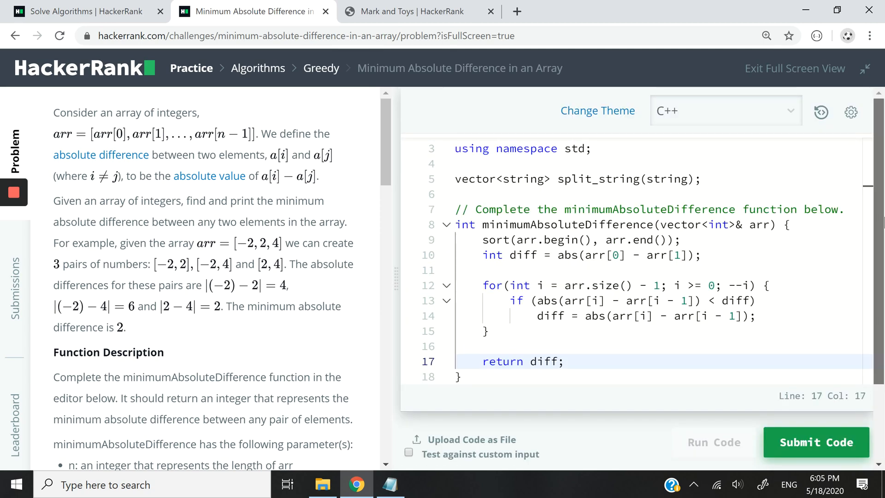
# Run the code on the sample cases, then submit and review the passing test results
pyautogui.click(816, 442)
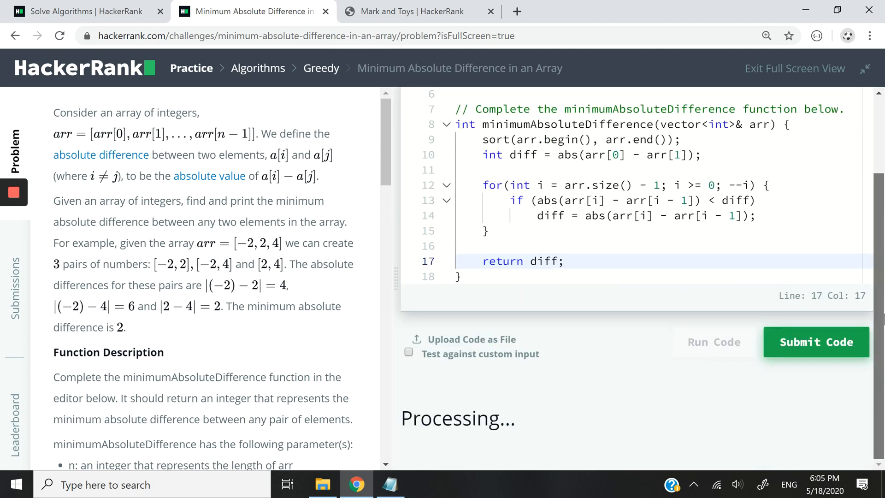
pyautogui.click(714, 342)
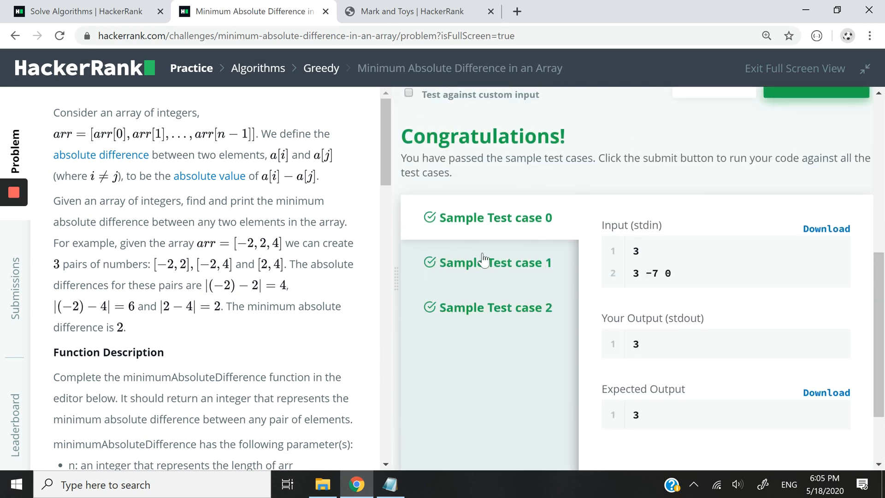
pyautogui.click(495, 307)
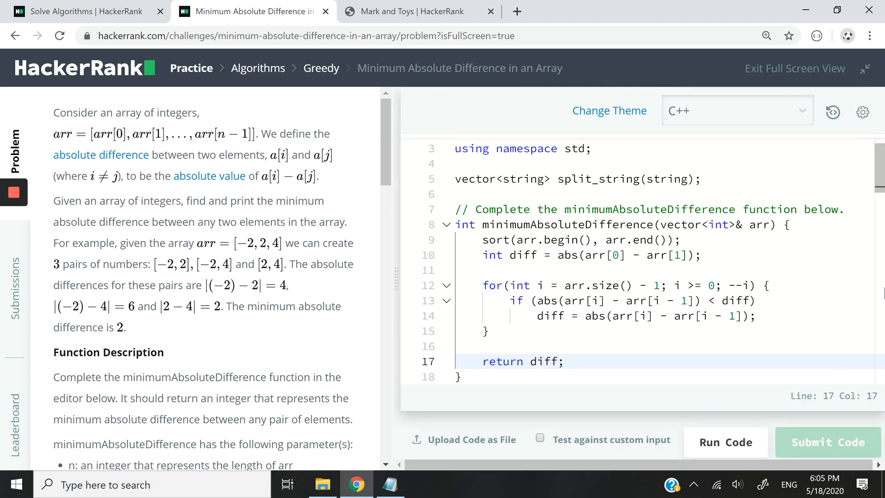
pyautogui.click(725, 442)
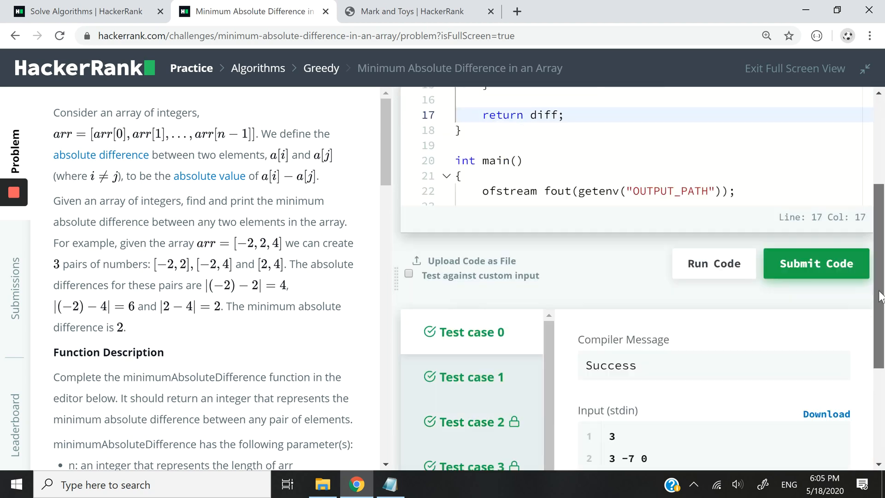